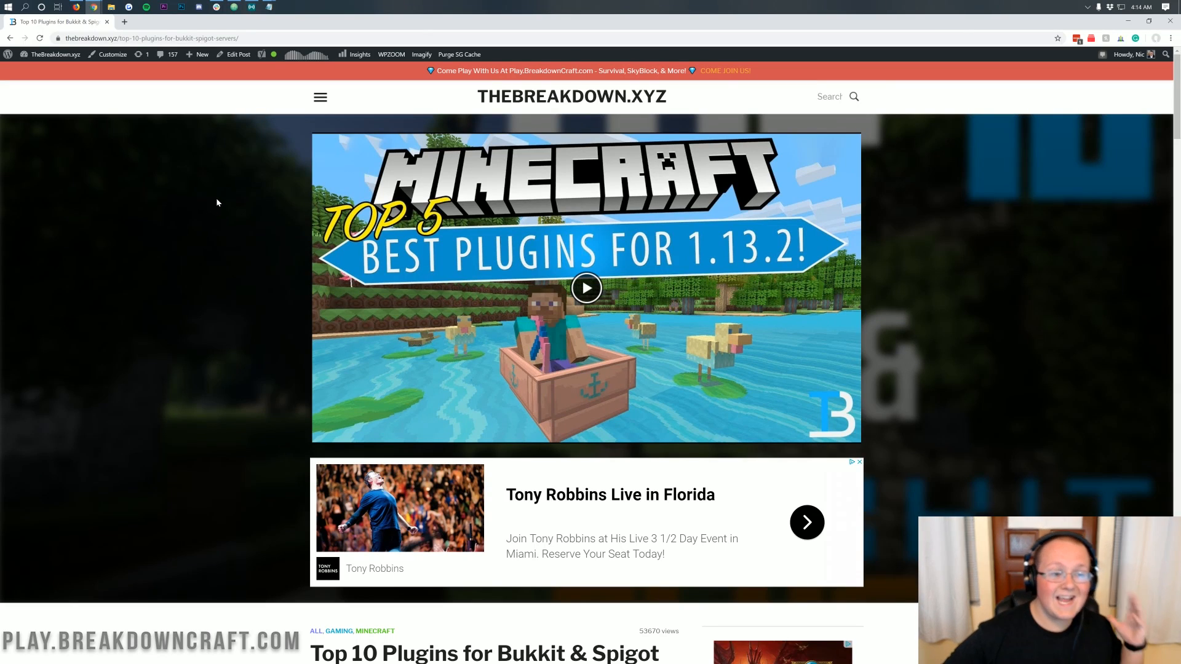
mouse_move(205, 220)
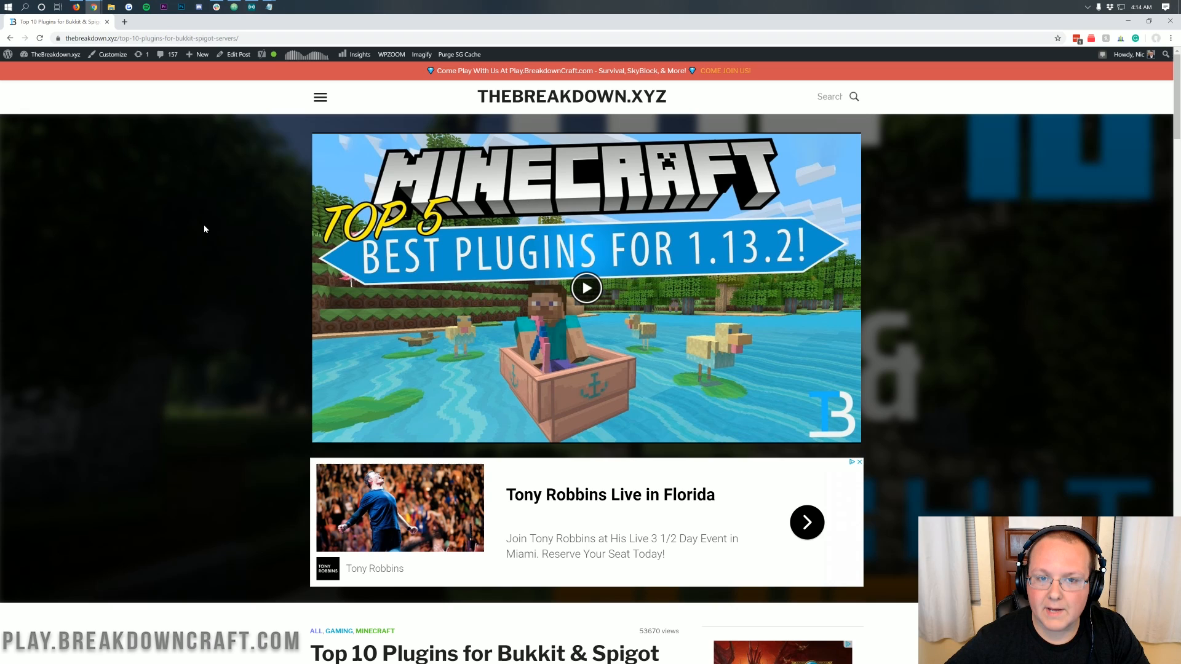
mouse_move(200, 243)
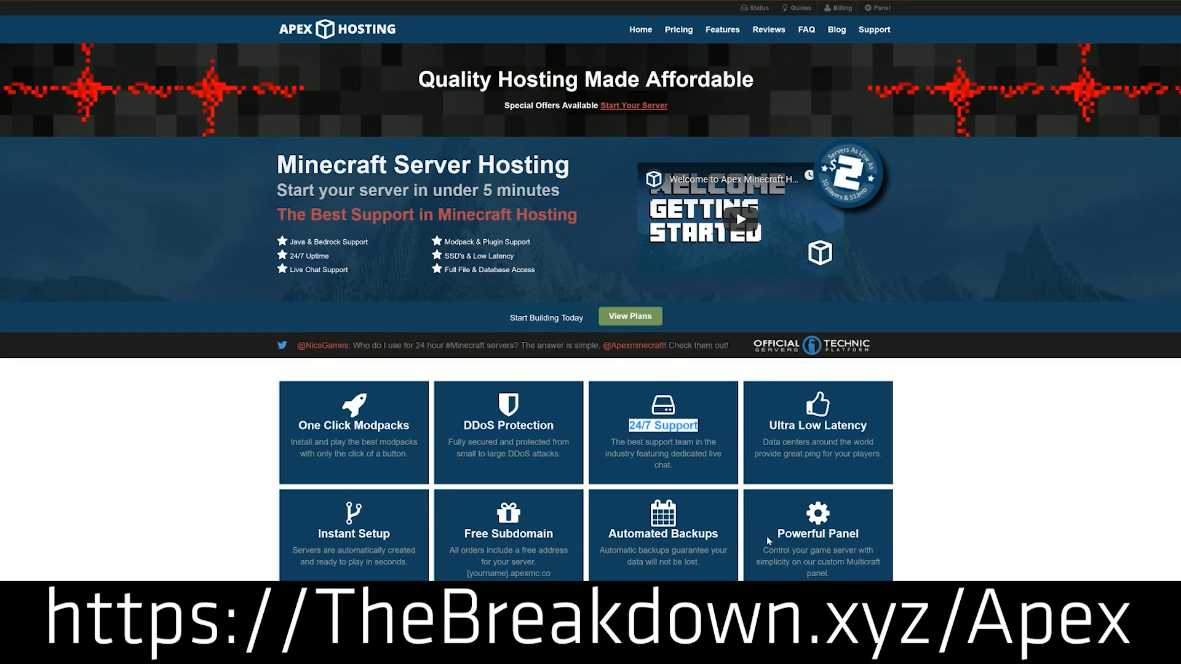
mouse_move(248, 479)
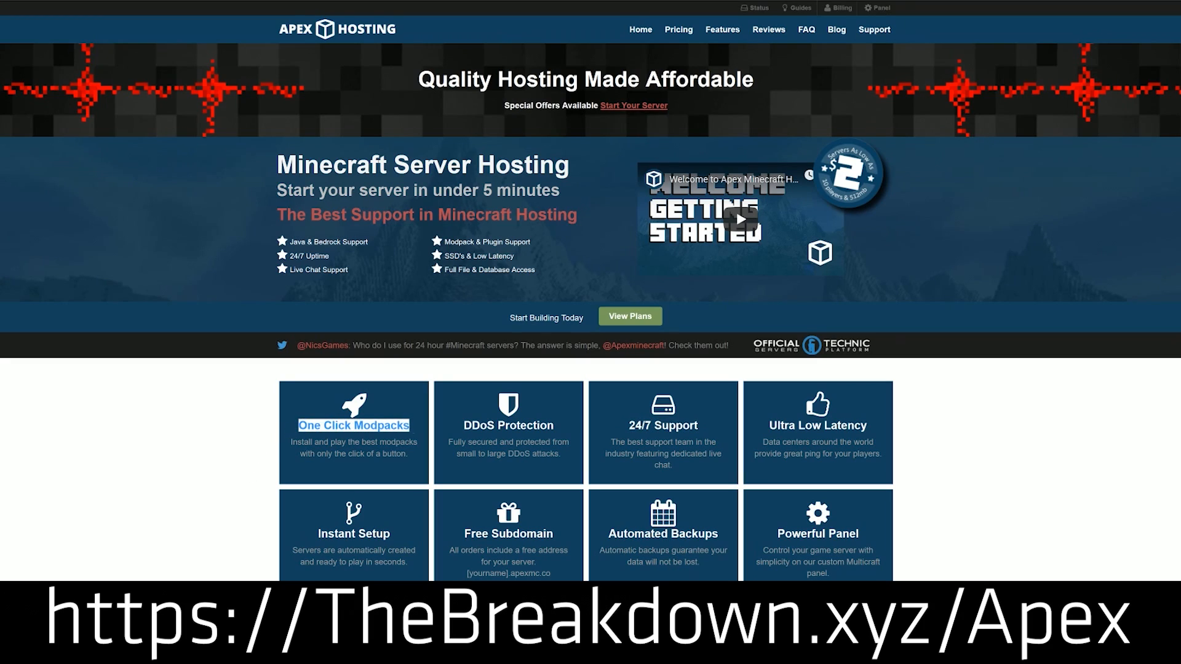
mouse_move(312, 481)
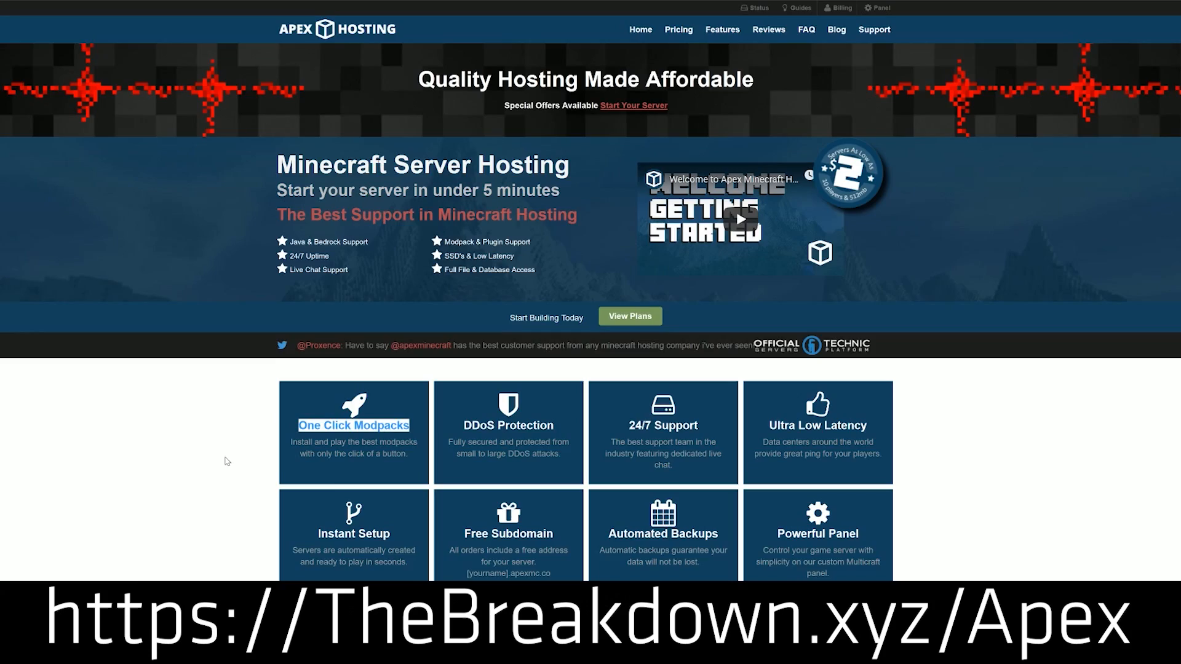
Step: Scroll through the plugin list article down to the ClearLagg entry
scroll("down", 3)
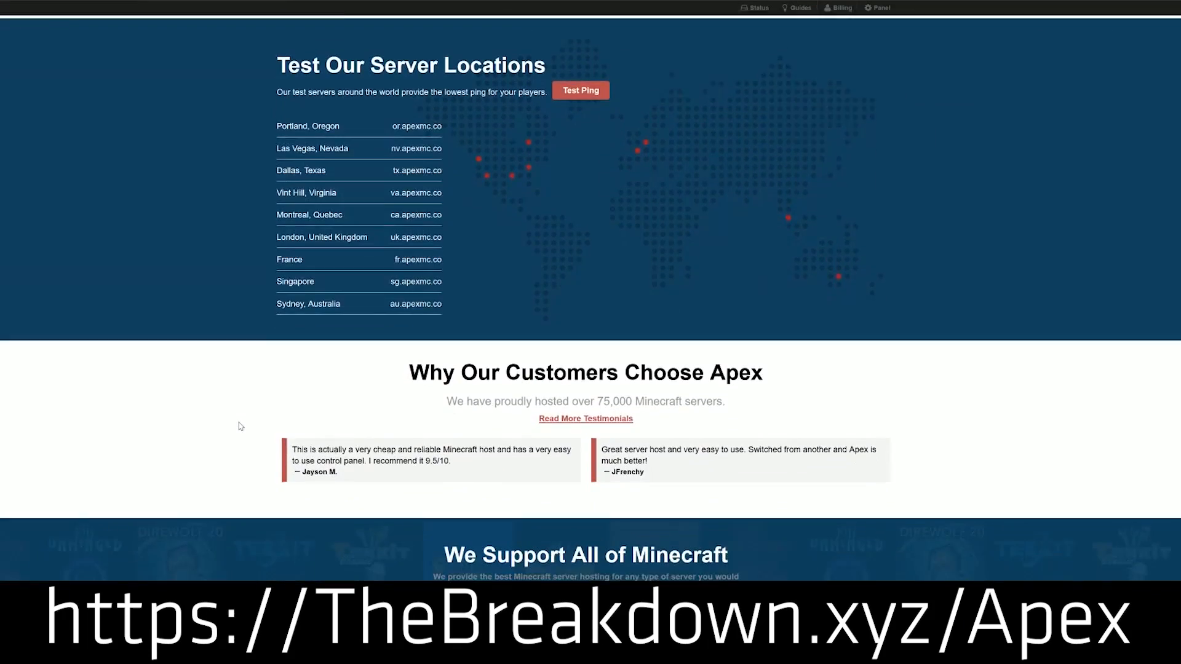
scroll("down", 3)
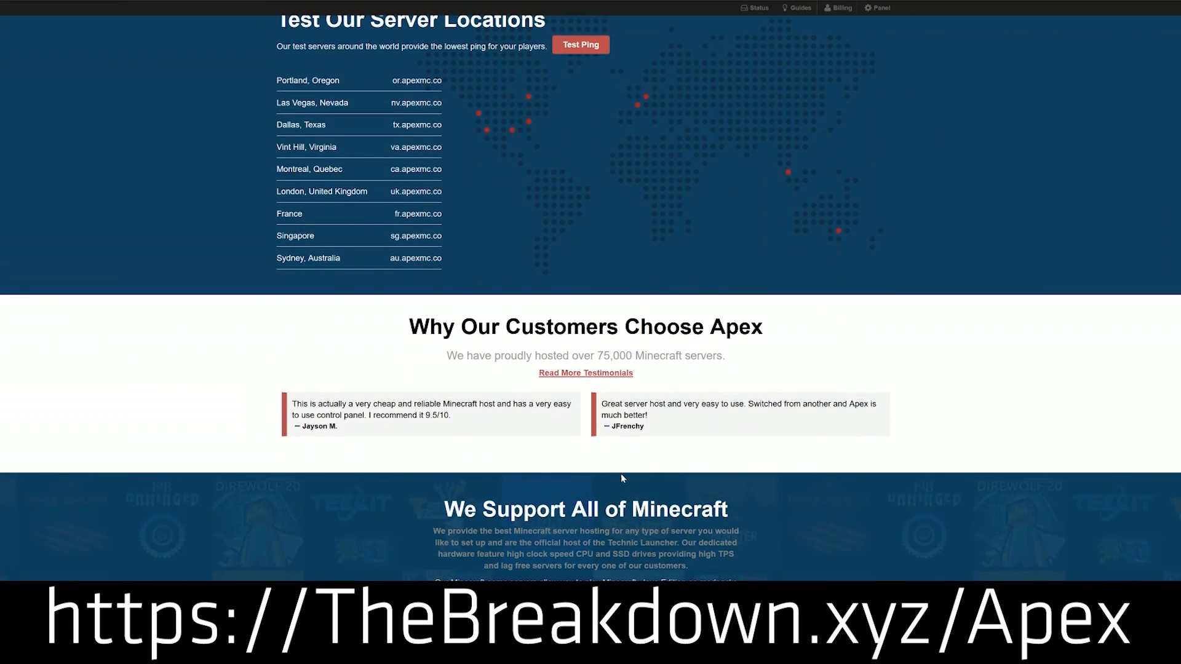
mouse_move(939, 496)
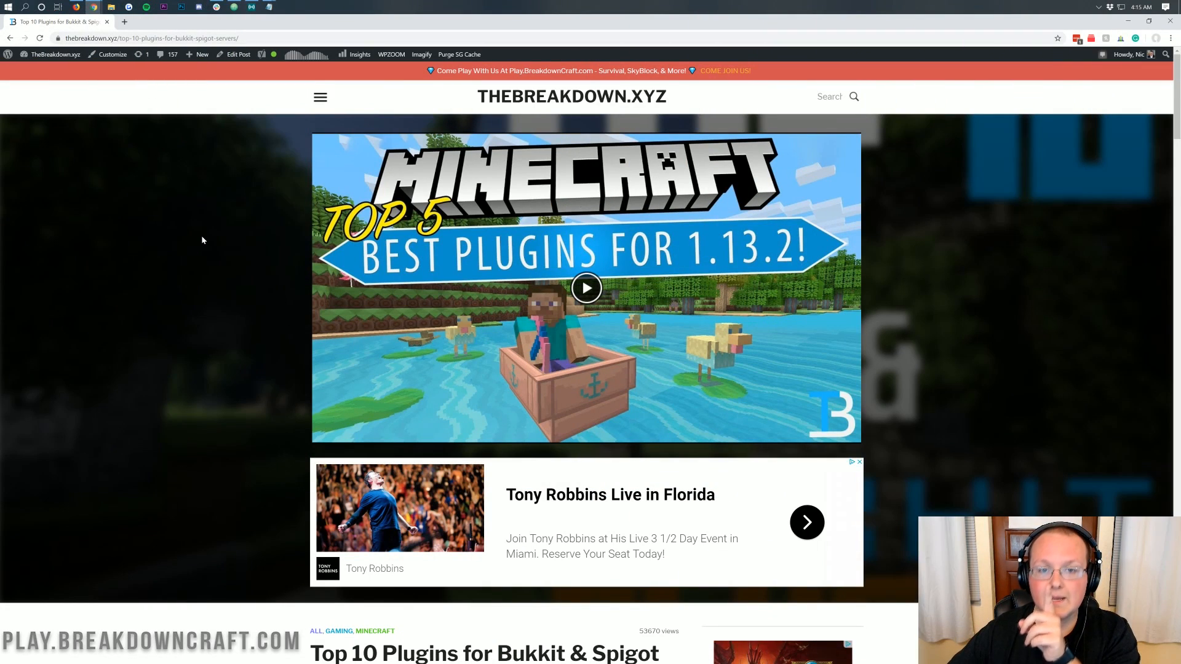
mouse_move(250, 162)
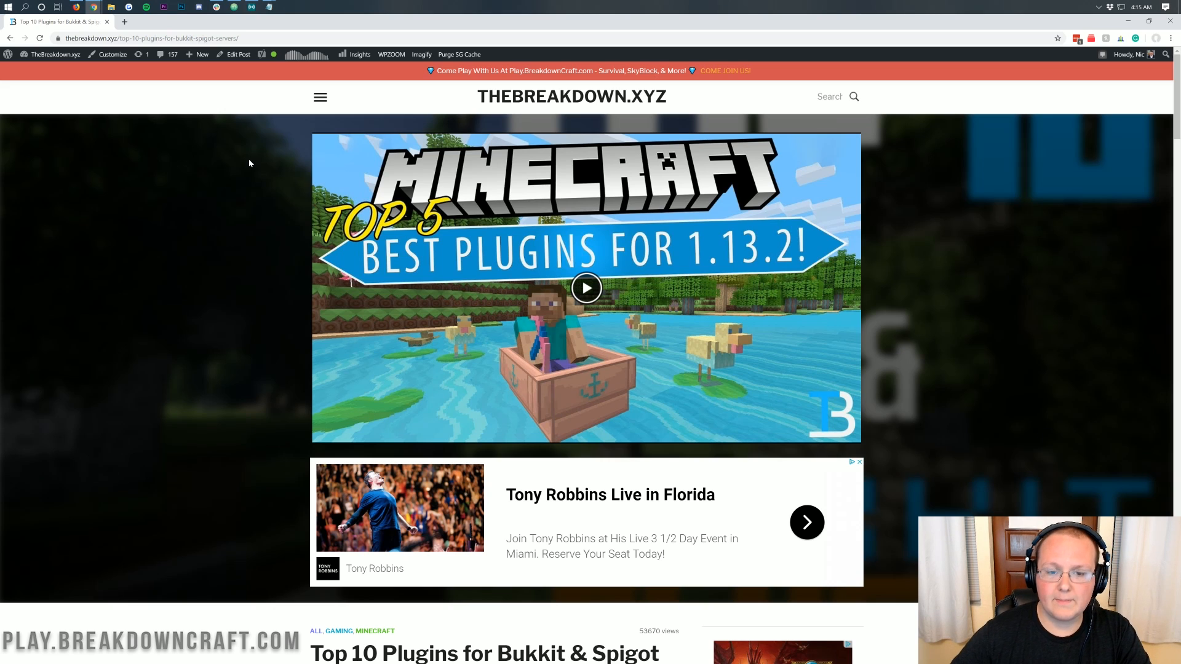
scroll("down", 3)
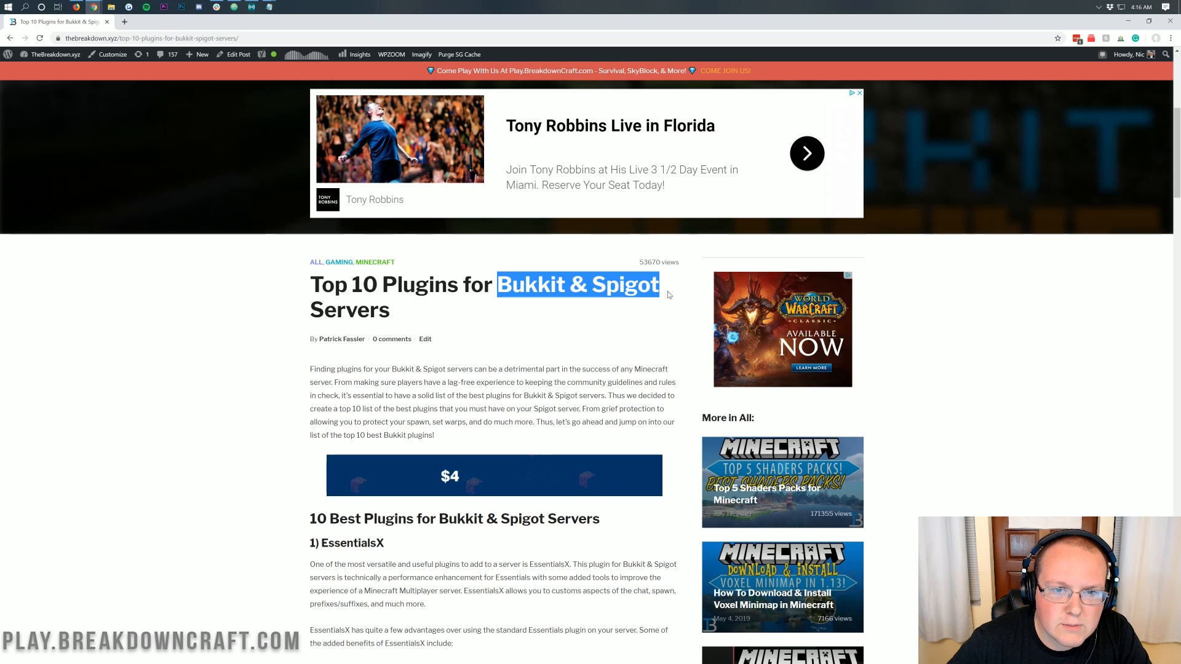
scroll("up", 3)
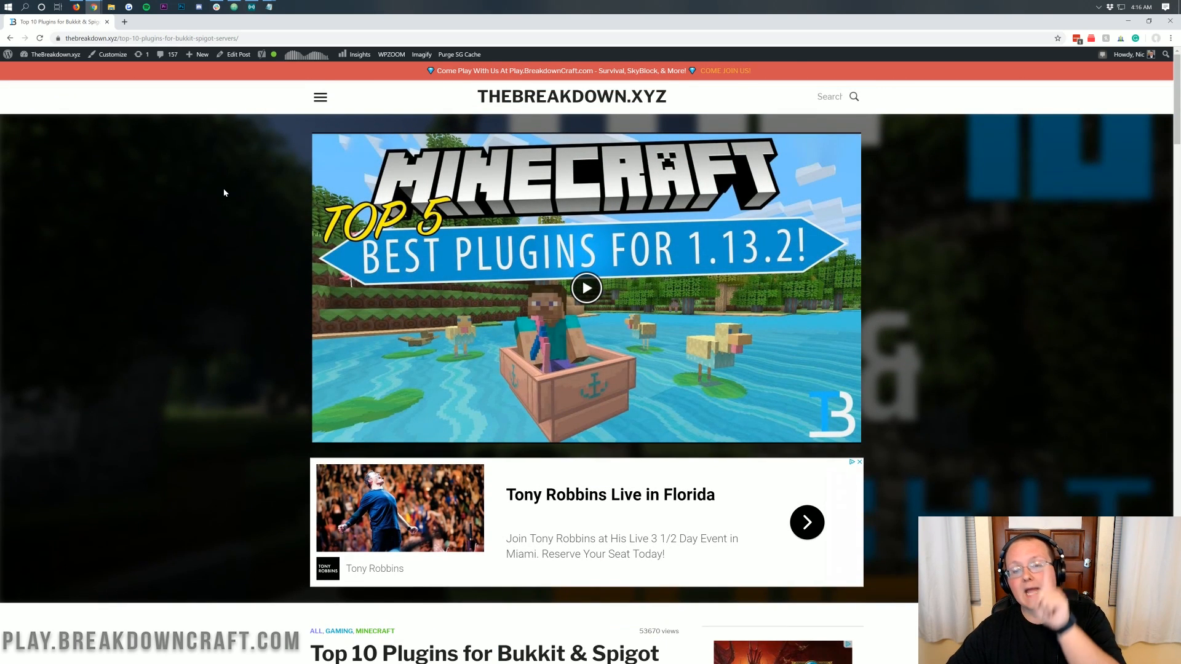
mouse_move(214, 169)
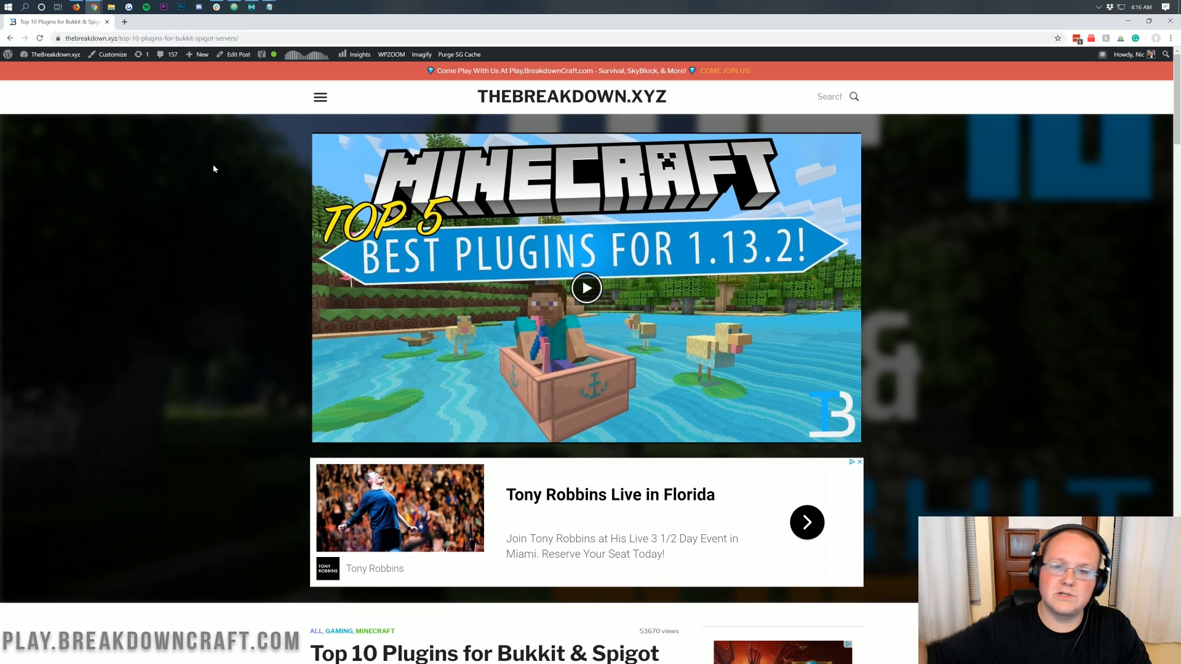
scroll("down", 3)
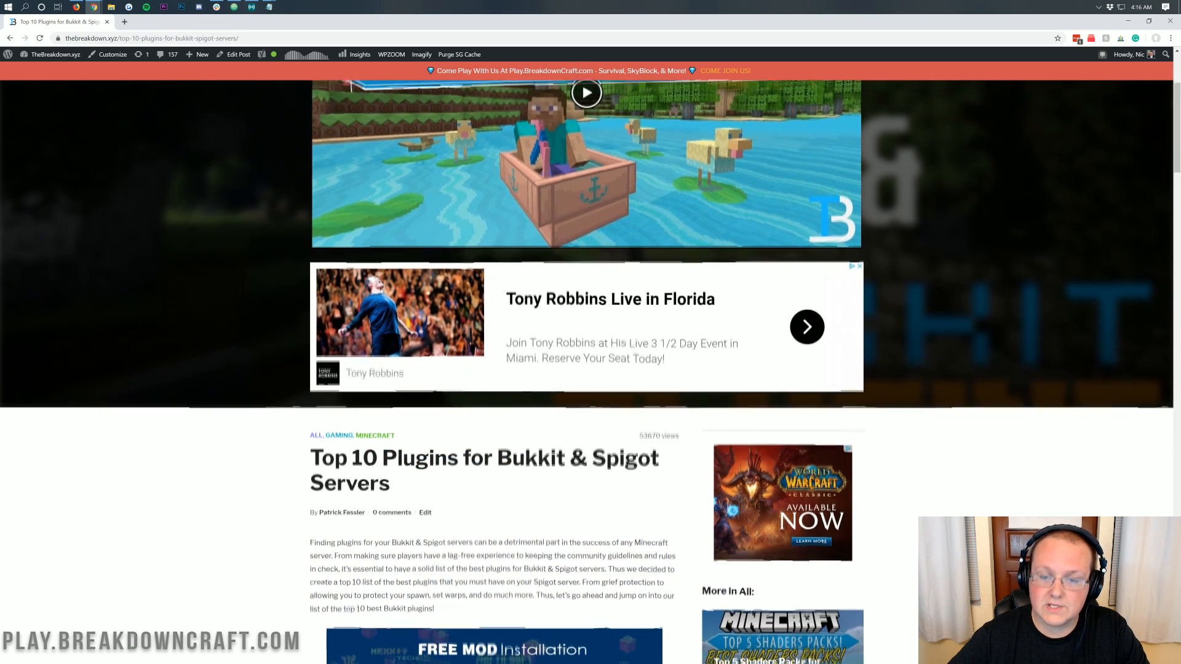
scroll("up", 3)
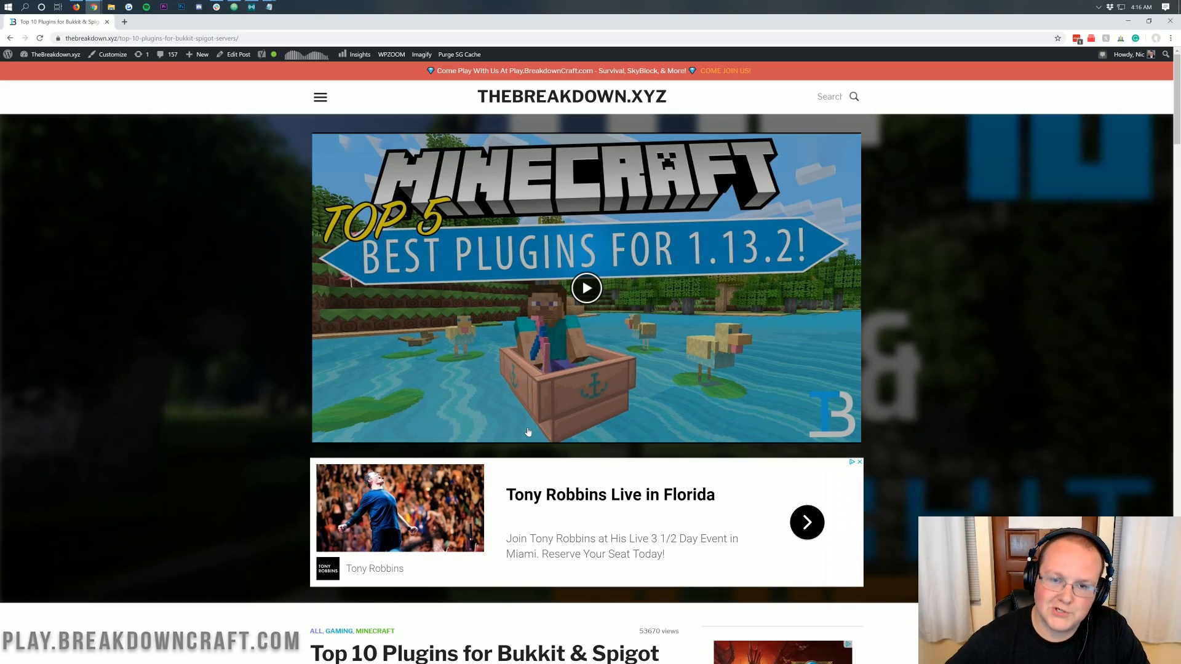
scroll("down", 3)
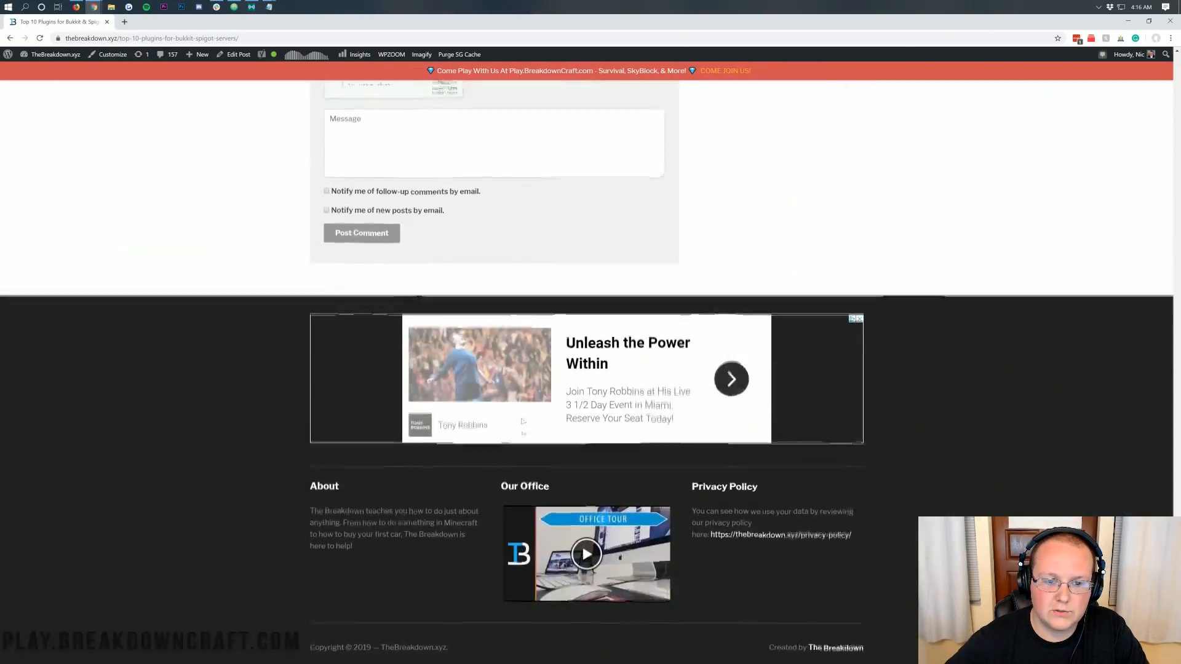
scroll("up", 3)
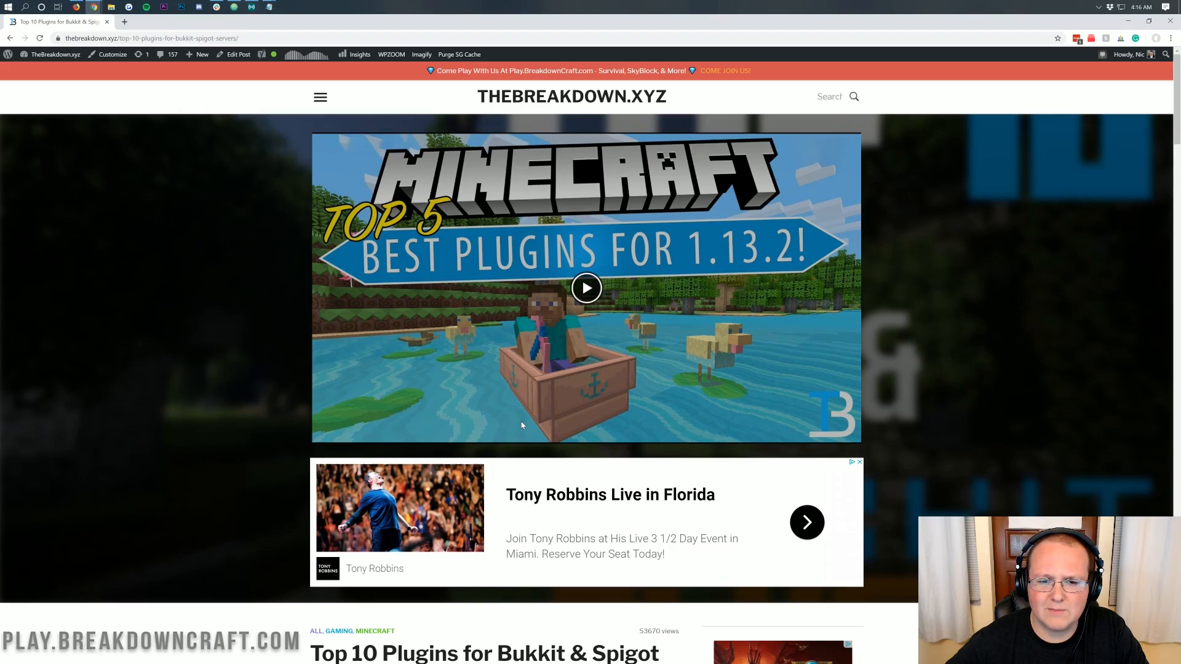
mouse_move(740, 329)
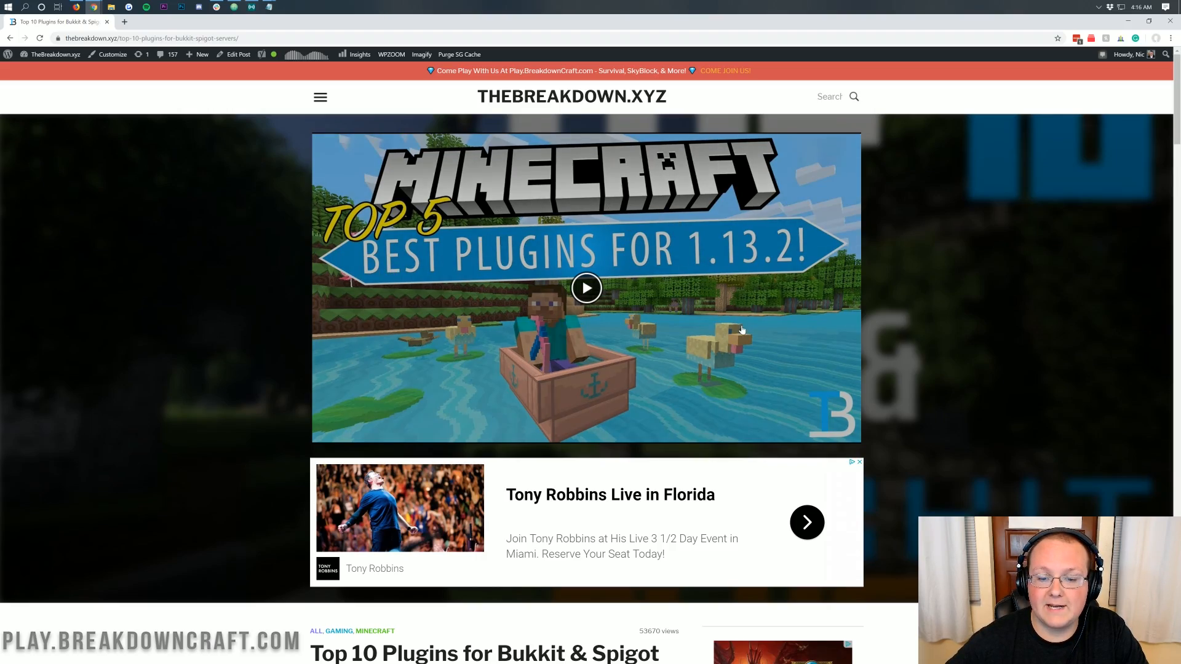
scroll("down", 3)
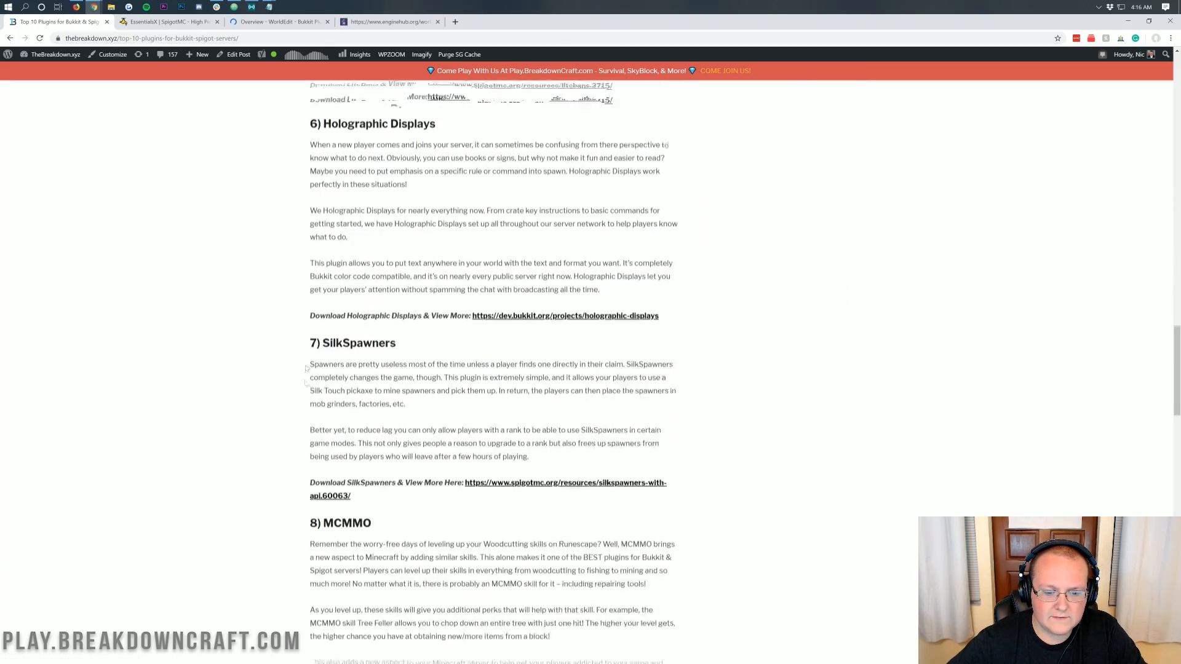
scroll("down", 3)
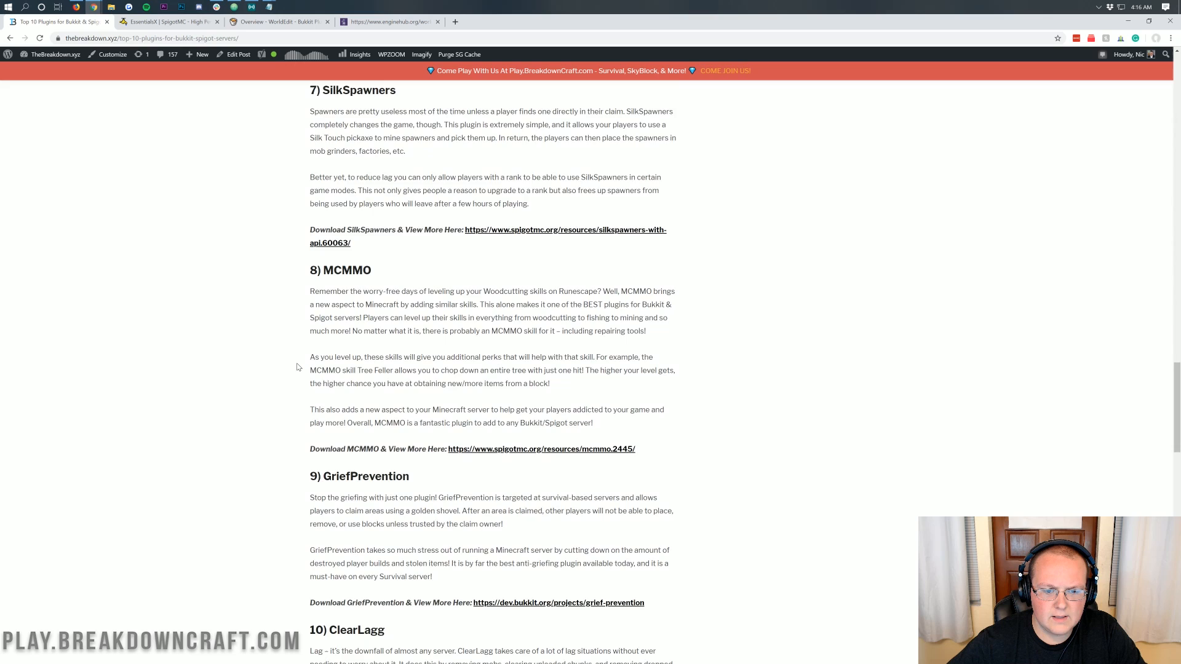
scroll("down", 3)
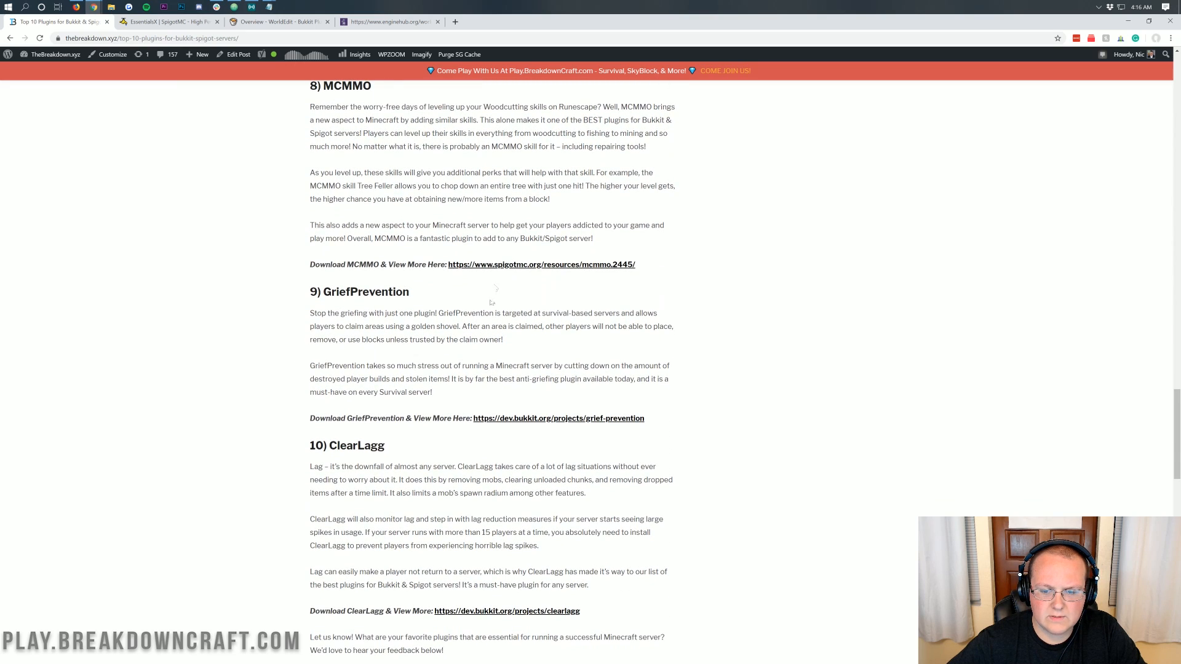
scroll("down", 3)
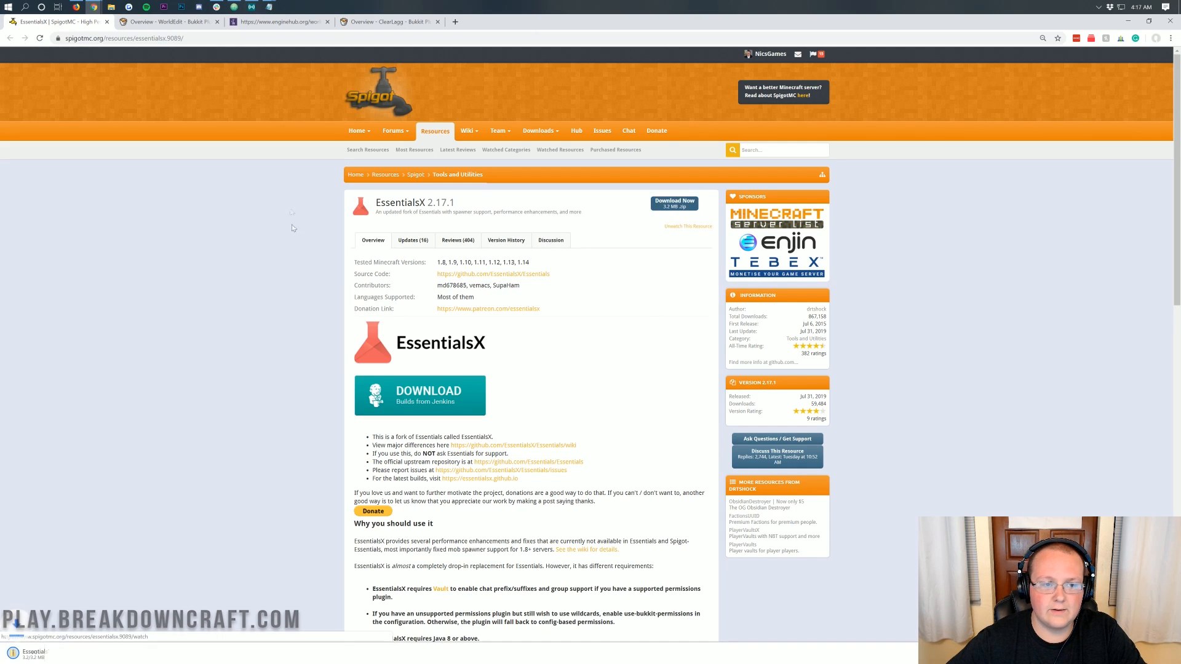
Step: Download the WorldEdit 7.0.1 jar from its BukkitDev file list, then move to the WorldGuard page
left_click(166, 21)
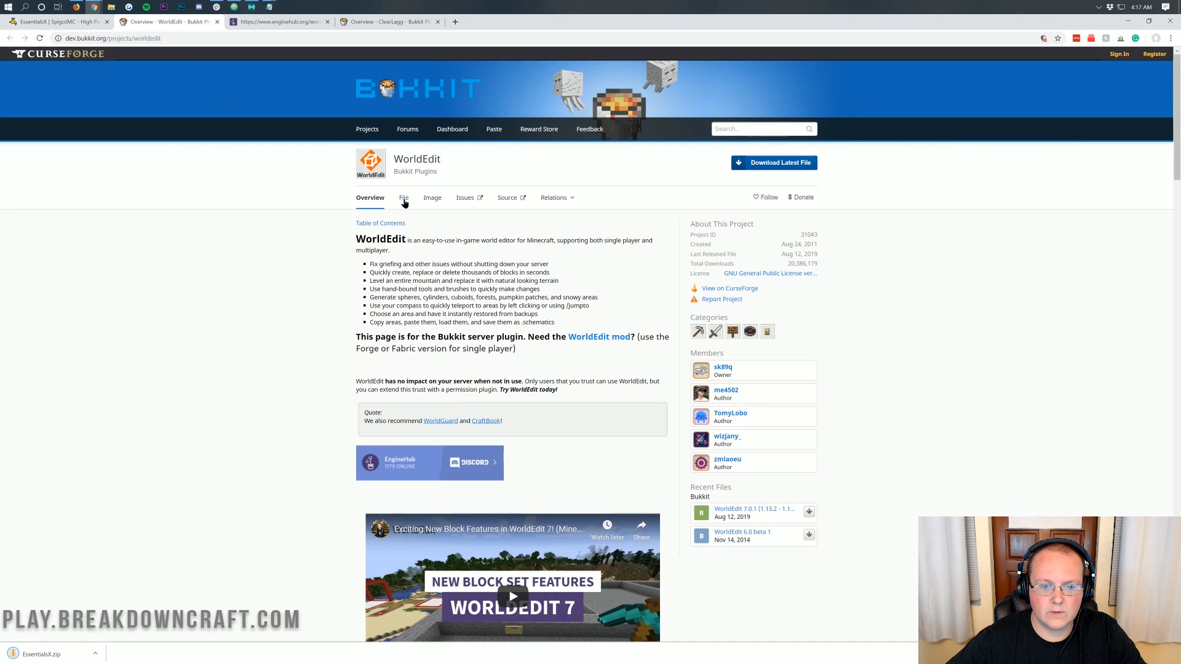
left_click(403, 197)
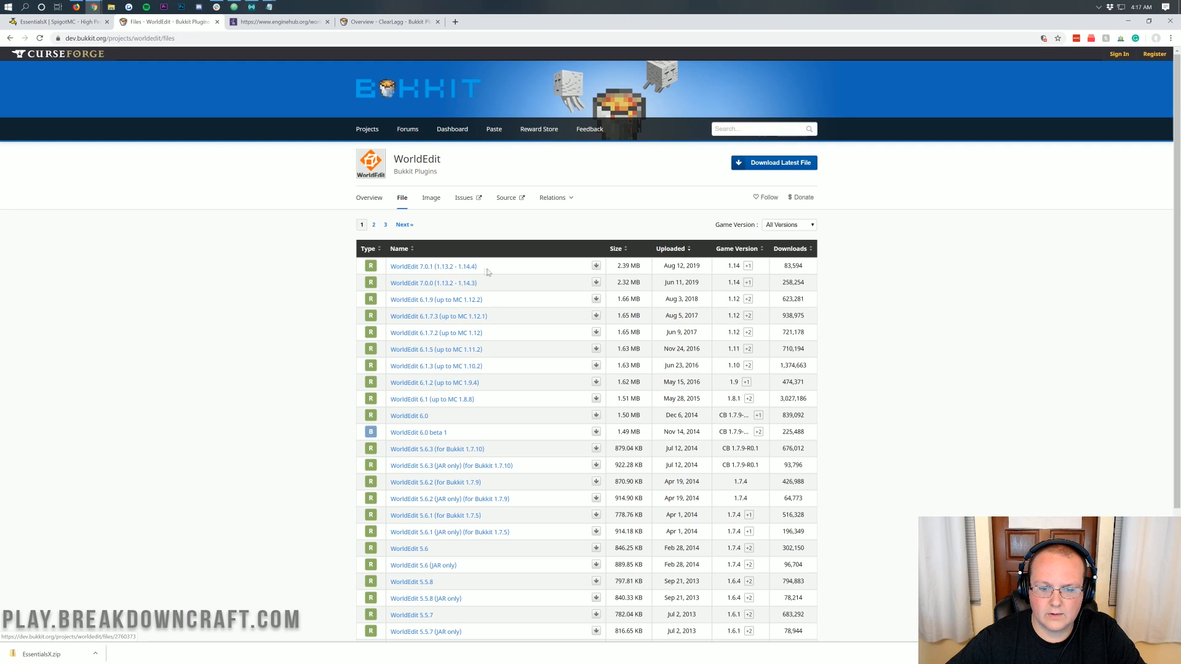
left_click(432, 266)
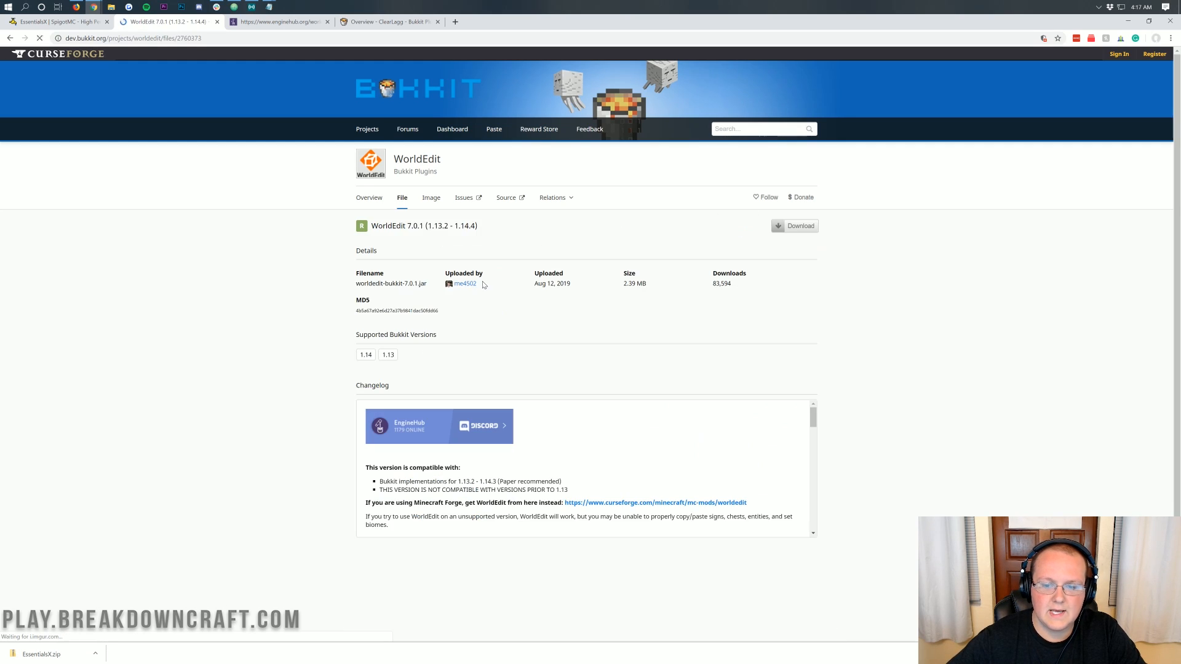
left_click(794, 225)
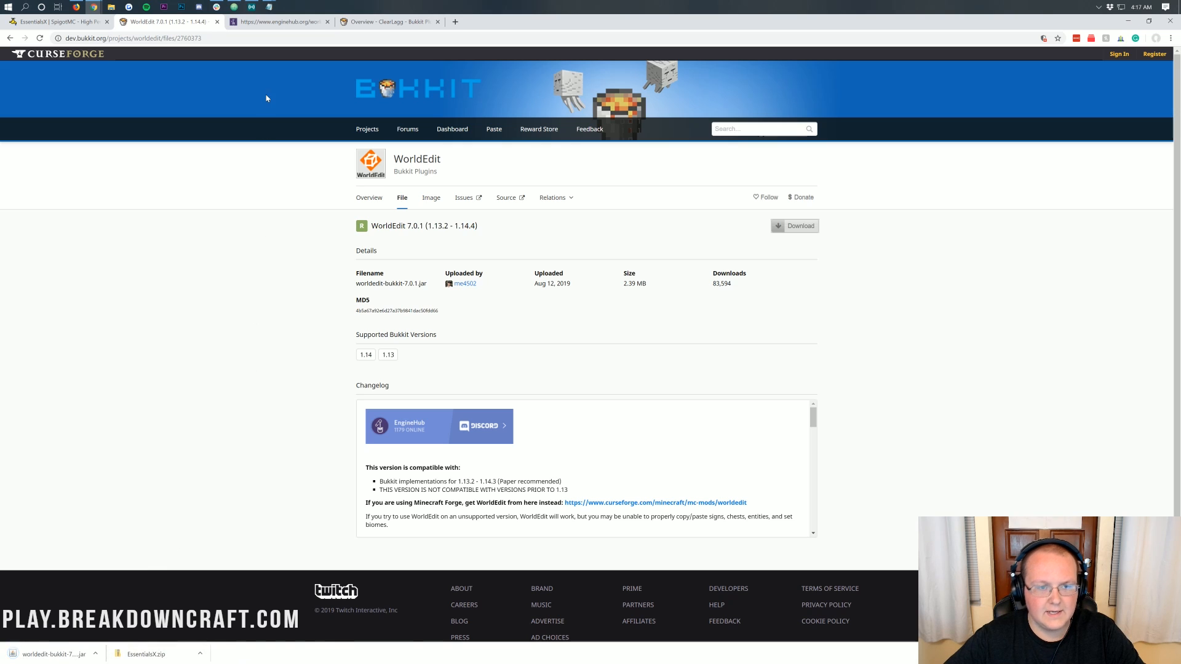
left_click(279, 21)
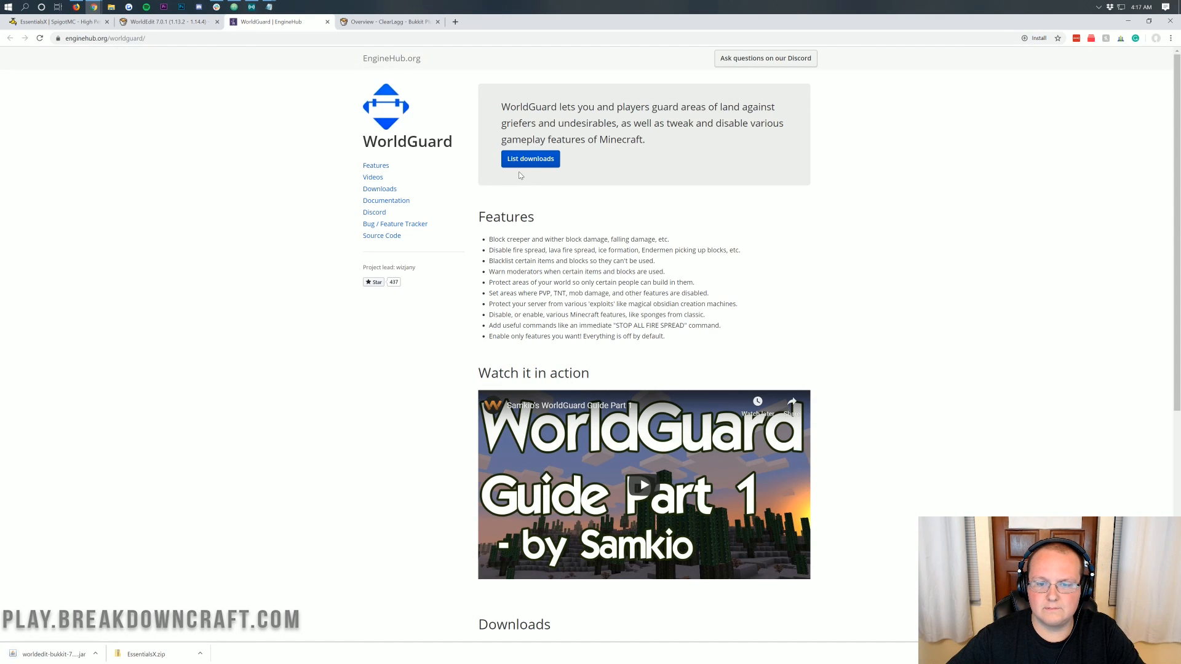
Step: Download the newest WorldGuard 7.0.1 RC2 release for 1.14 from BukkitDev
scroll("down", 3)
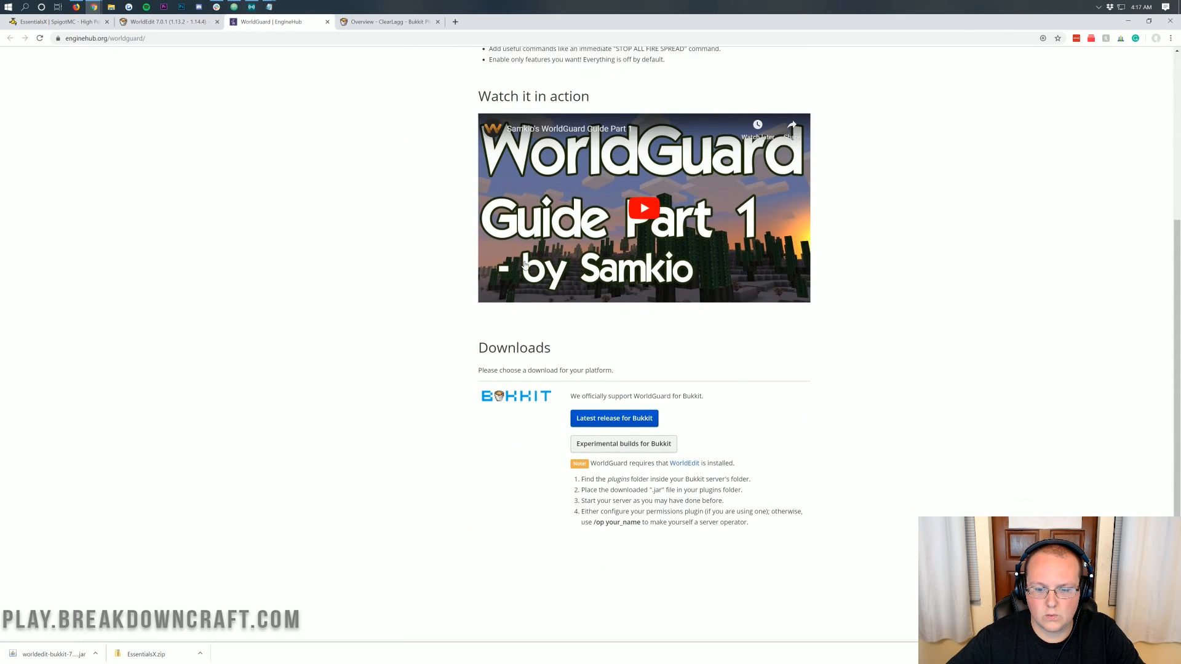
scroll("down", 3)
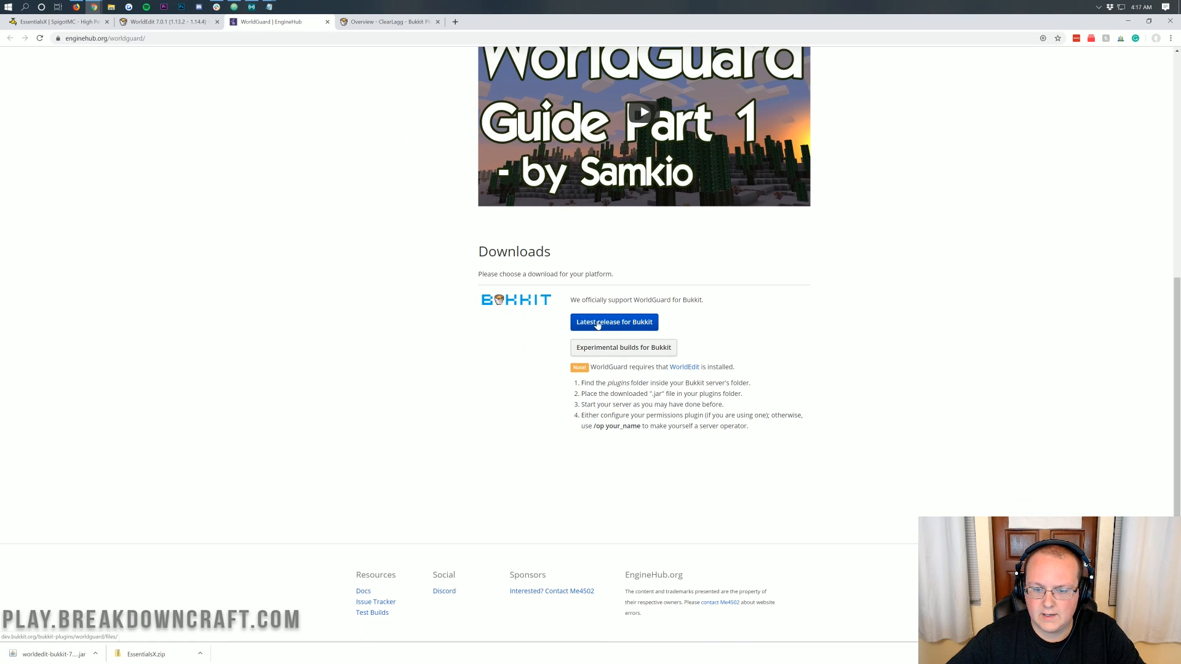
left_click(614, 321)
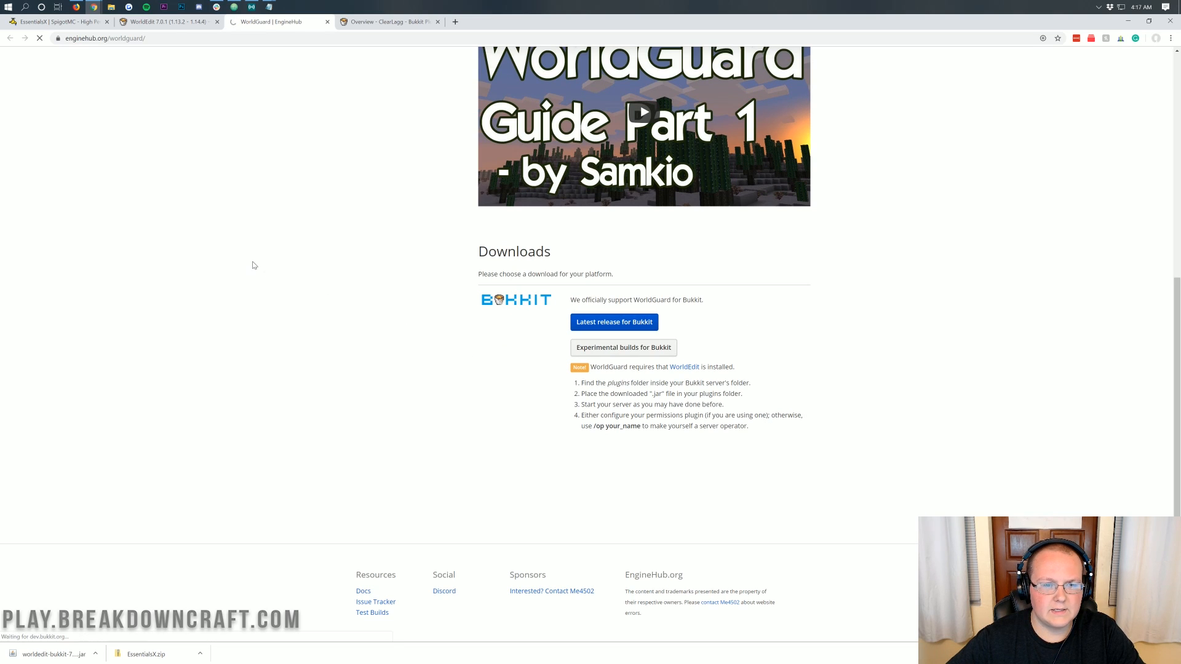
left_click(613, 321)
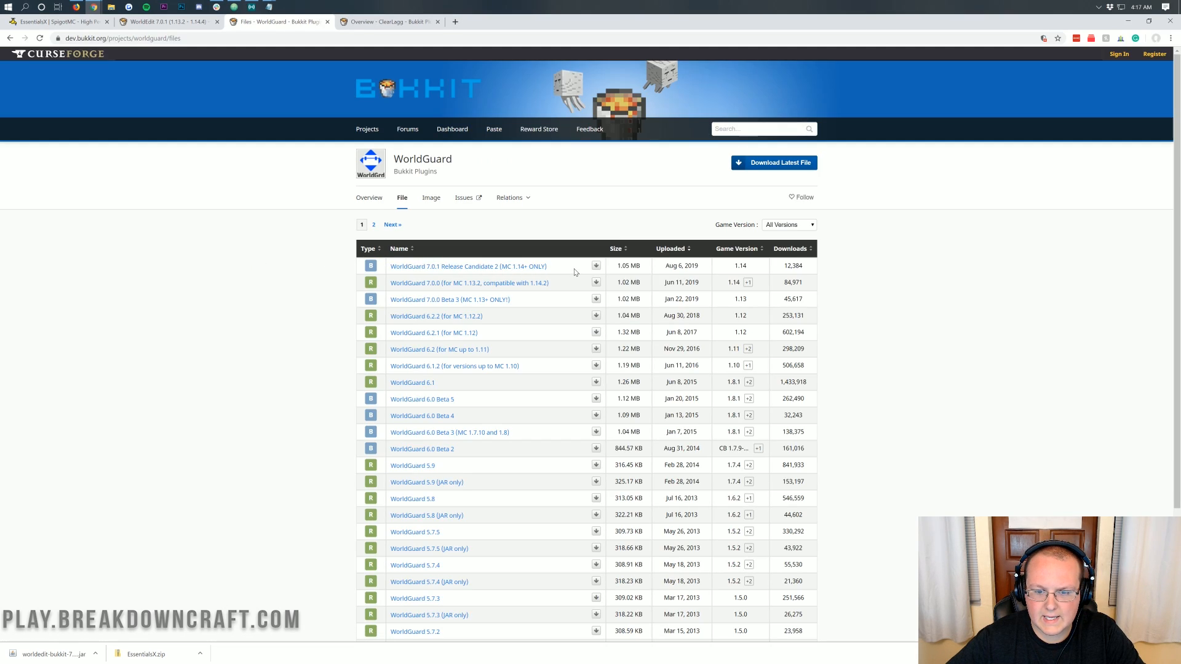
mouse_move(595, 266)
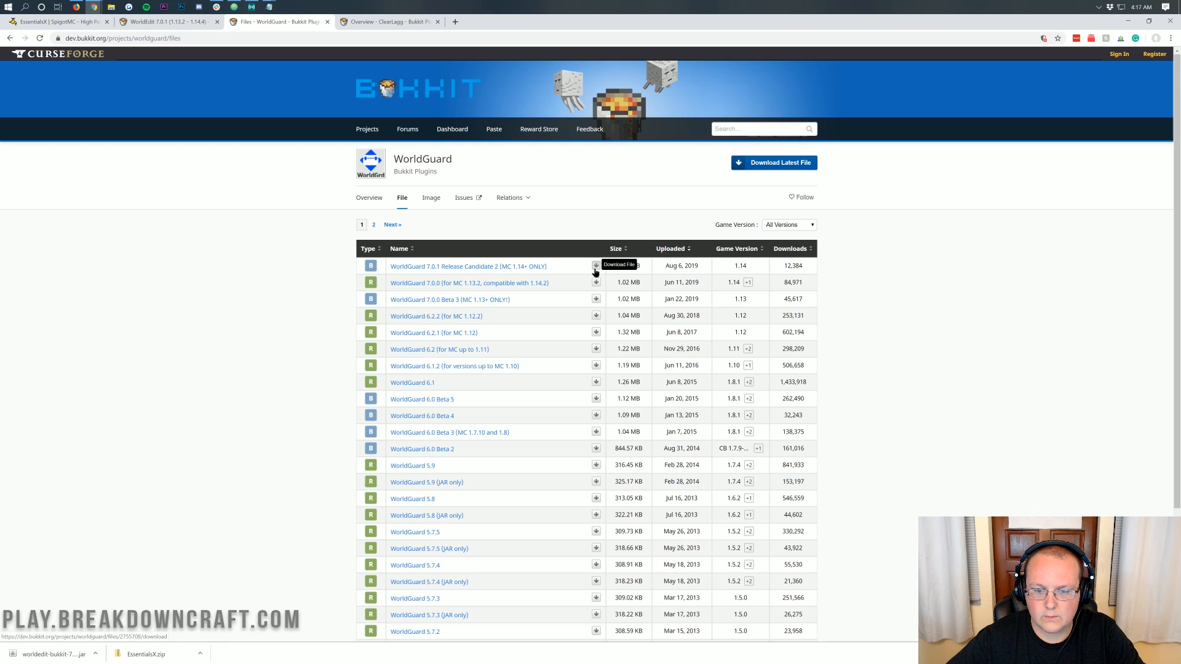
left_click(595, 265)
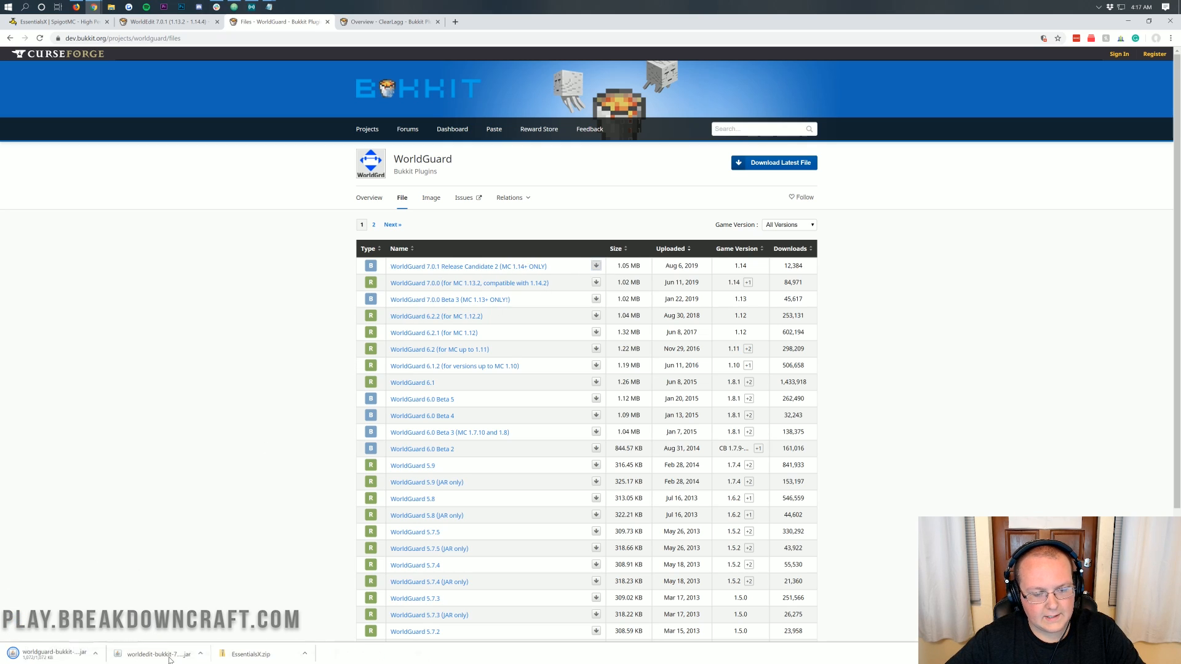
Step: Download ClearLagg v3.0.6 for 1.14 and keep the jar despite the browser warning
left_click(387, 21)
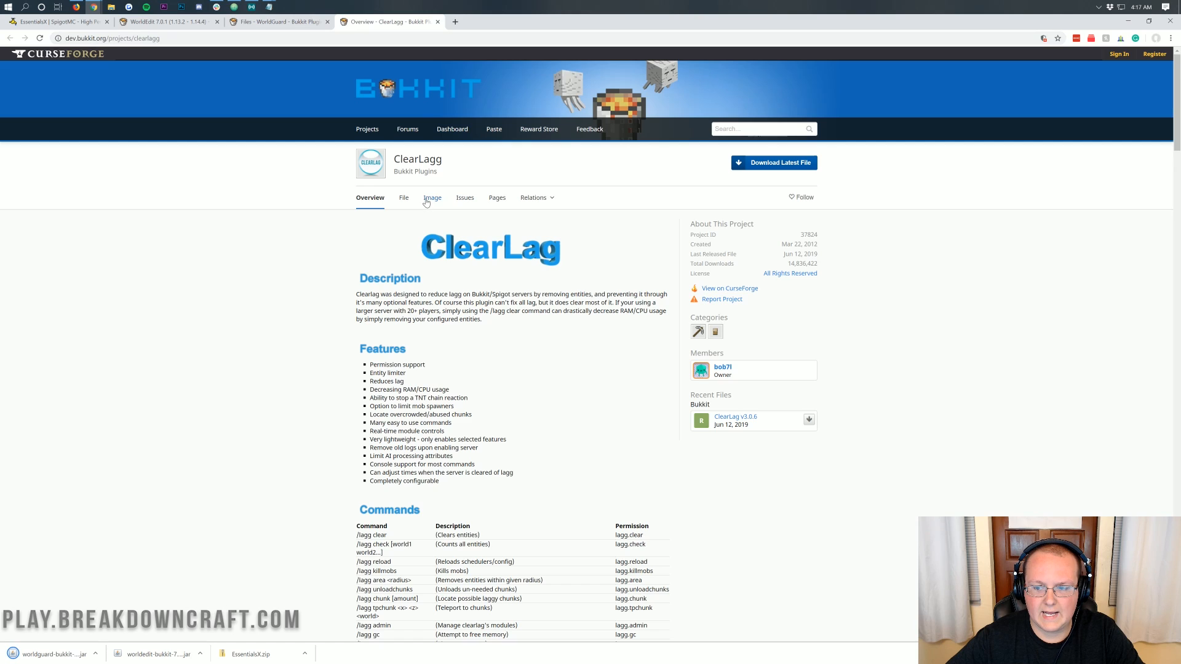
left_click(430, 196)
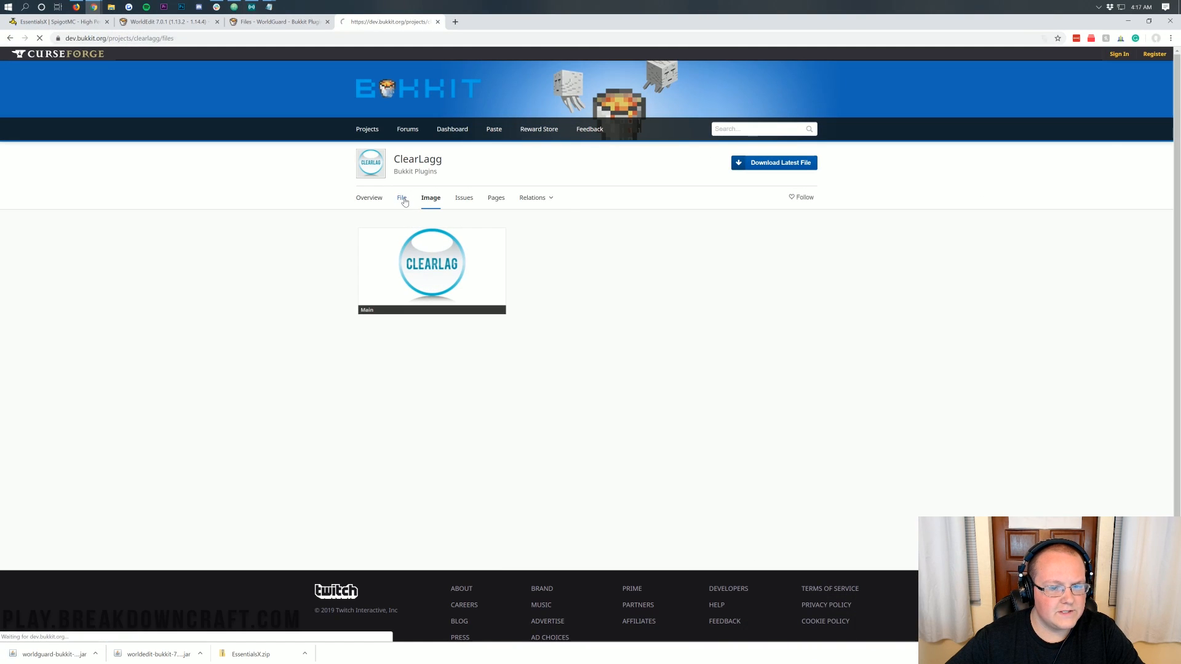
left_click(401, 197)
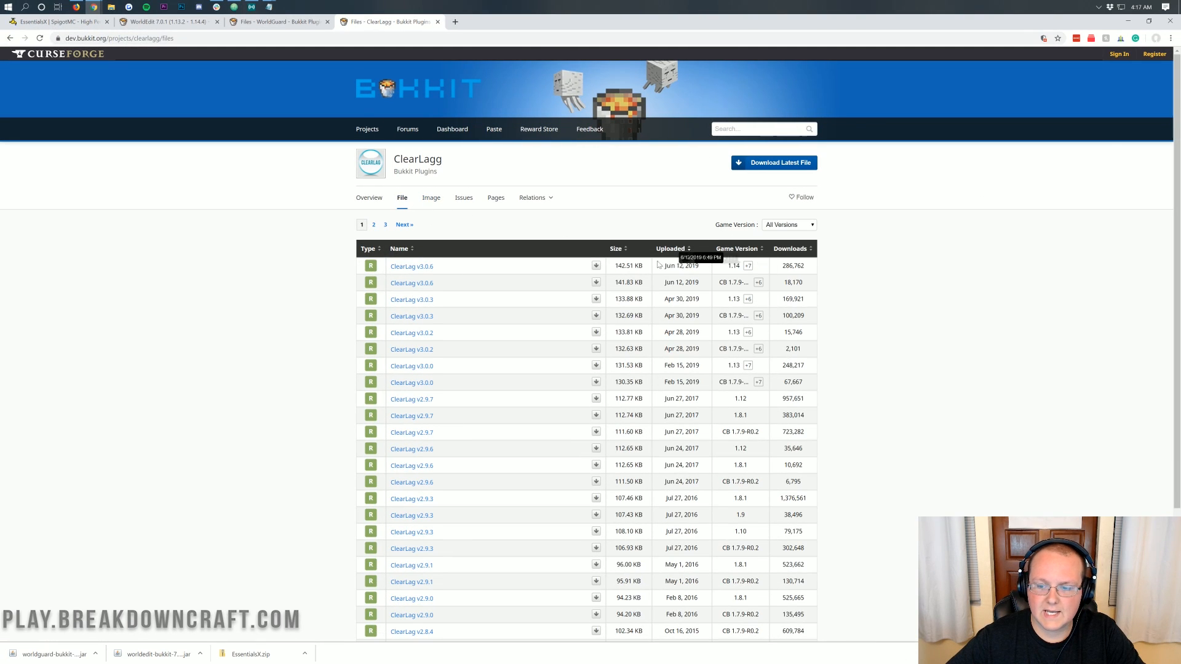
left_click(595, 265)
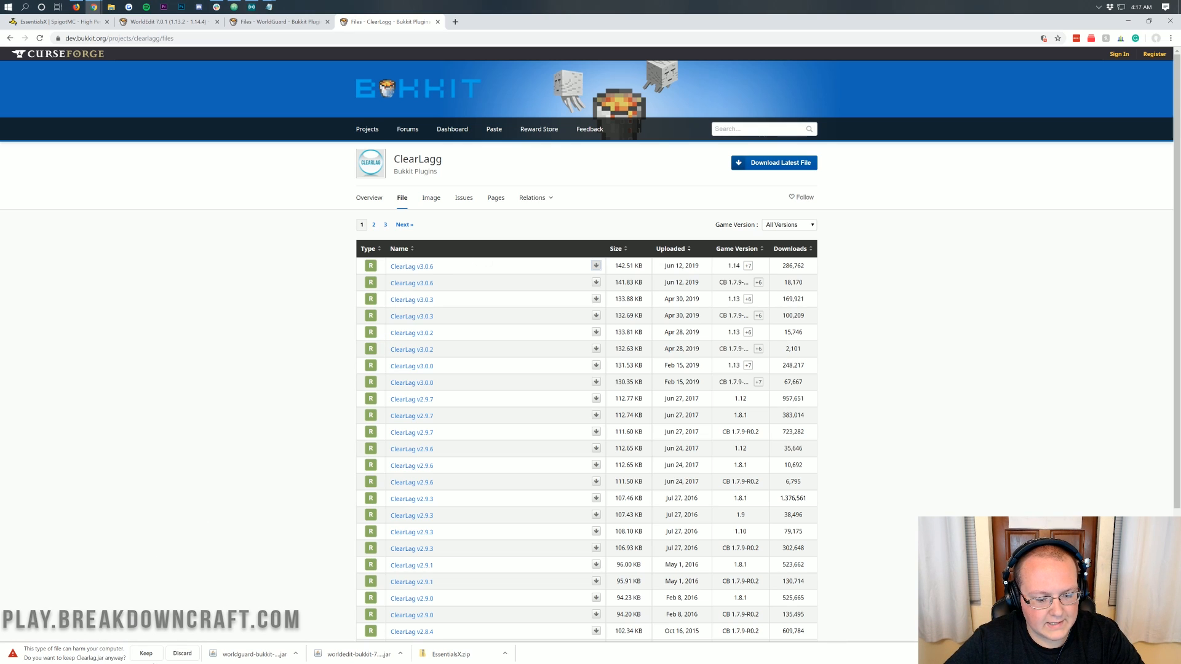
left_click(146, 653)
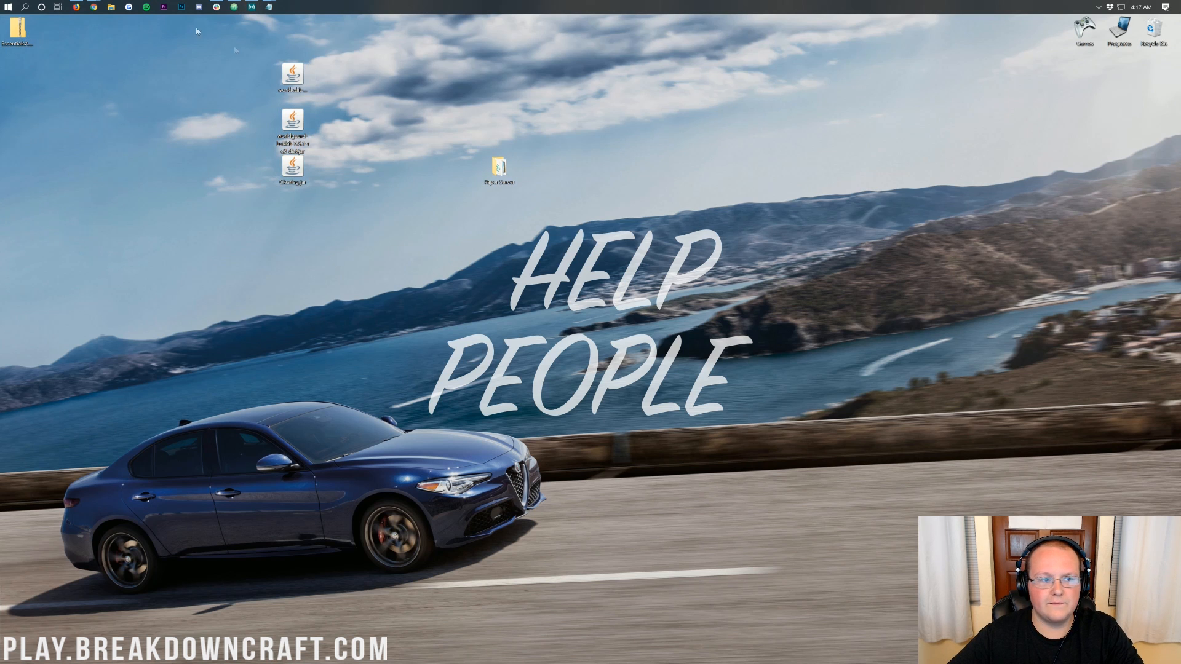
Step: Search Windows for 'downloads' and open the Downloads folder with the EssentialsX zip
left_click(8, 8)
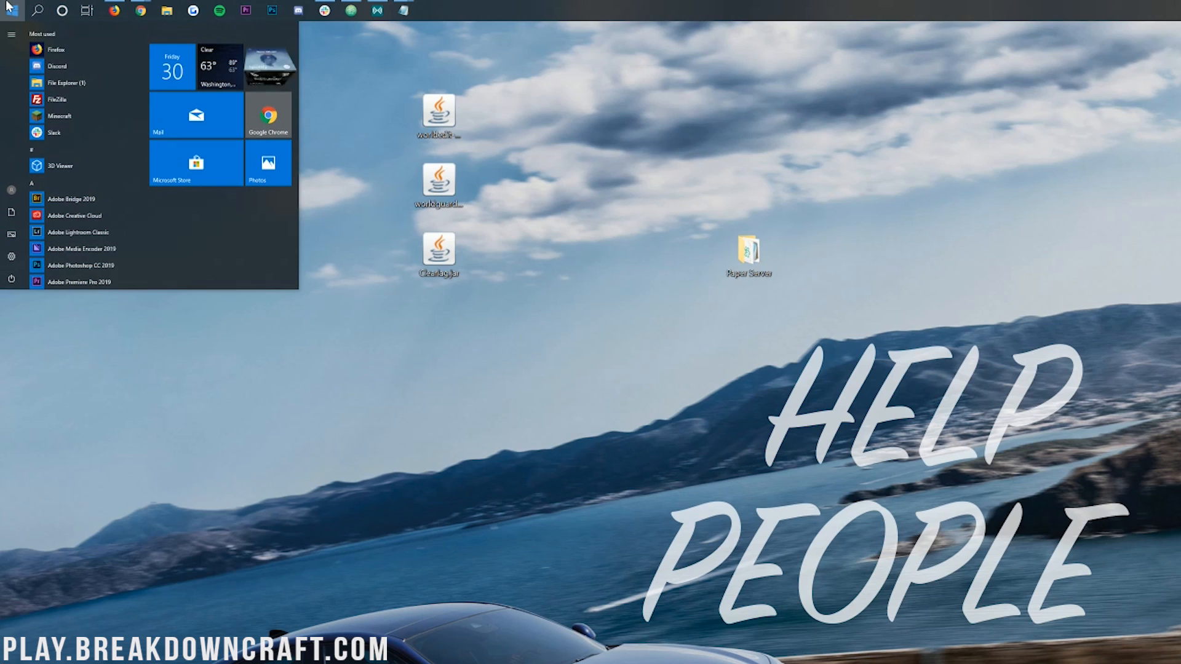
type("downloads")
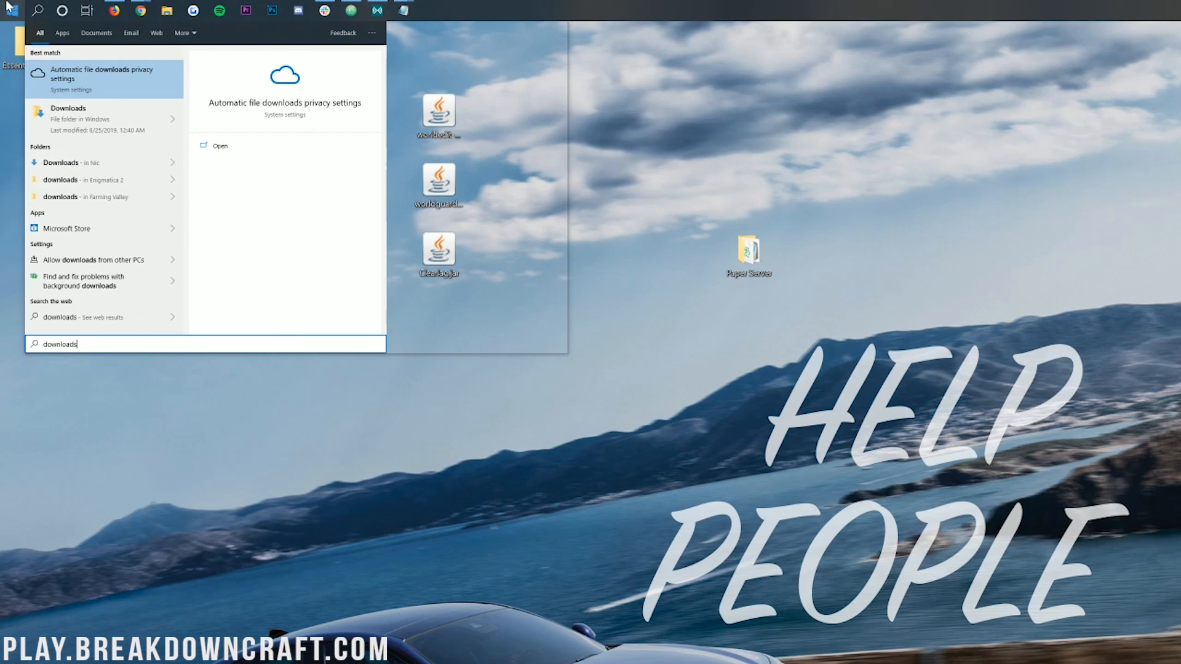
left_click(68, 113)
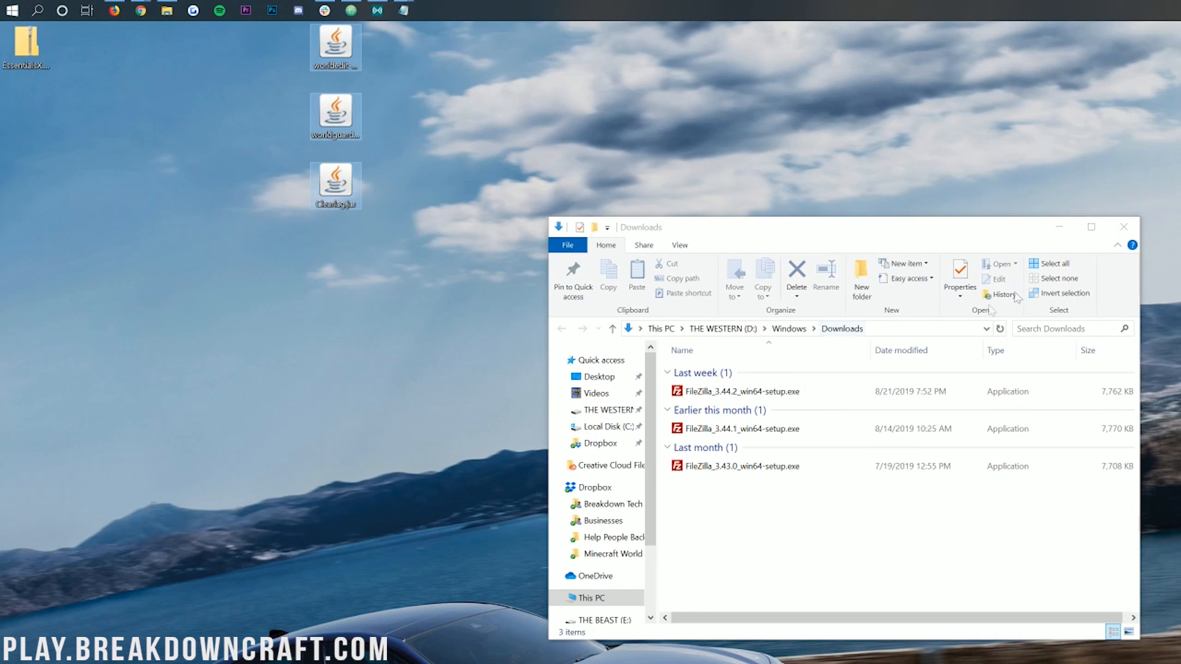
left_click(1123, 226)
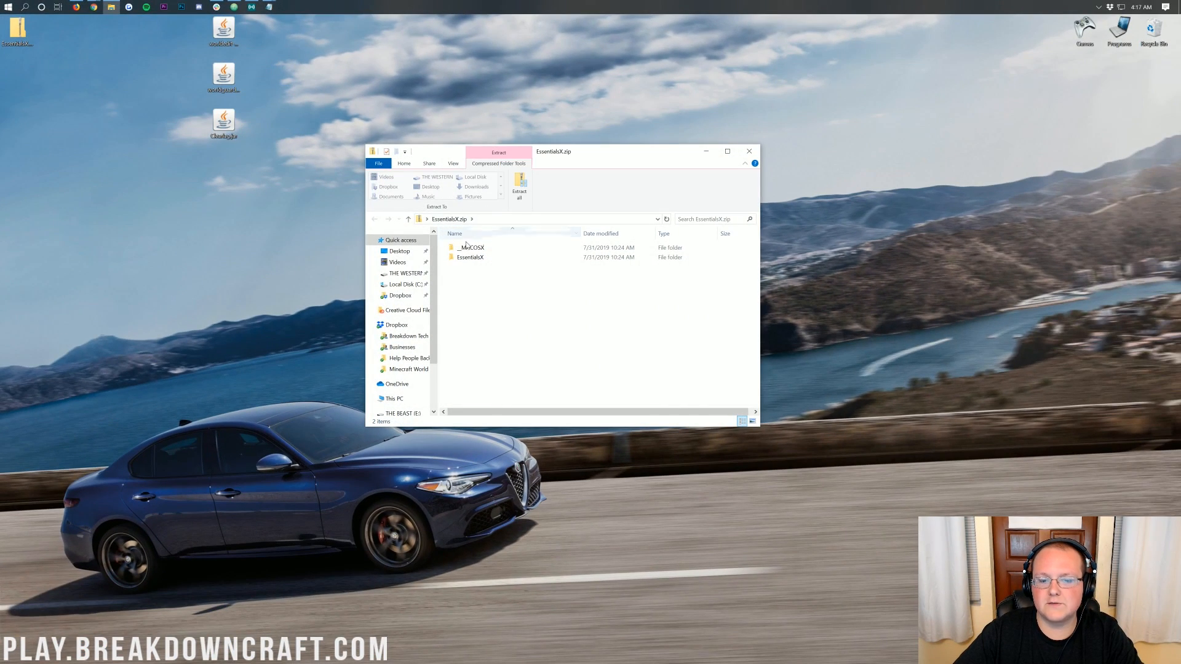
Step: Open the EssentialsX folder inside the zip to reach the plugin jars
double_click(470, 257)
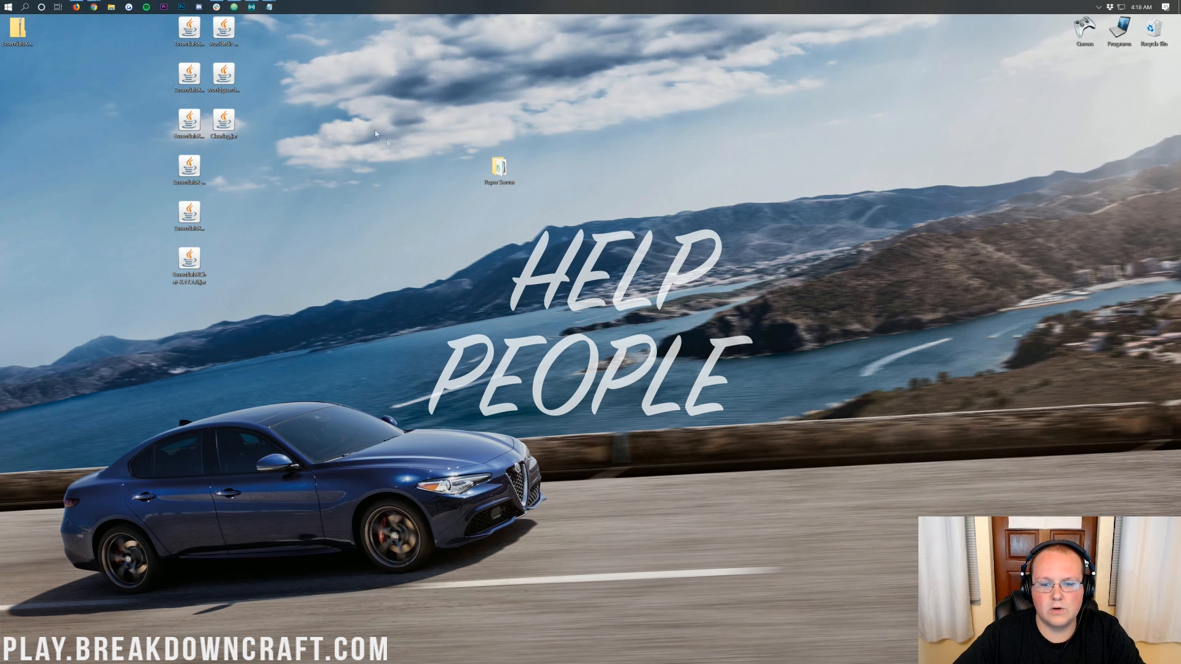
mouse_move(499, 170)
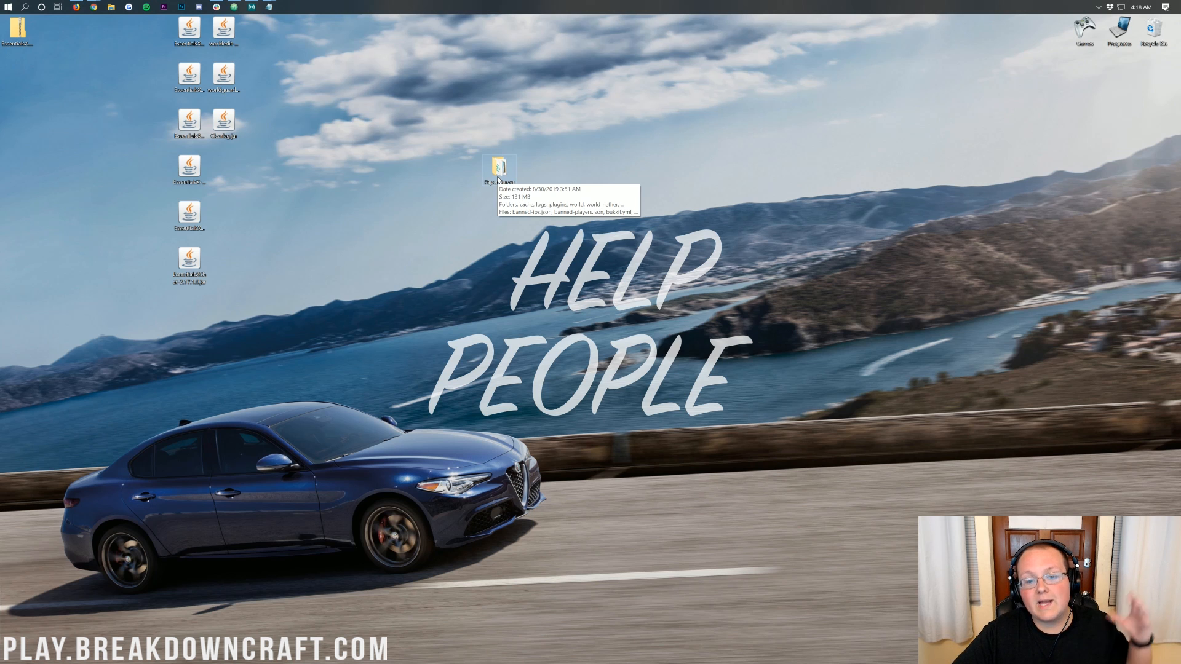
Step: Open the Paper Server folder on the desktop and go into its plugins folder
double_click(499, 168)
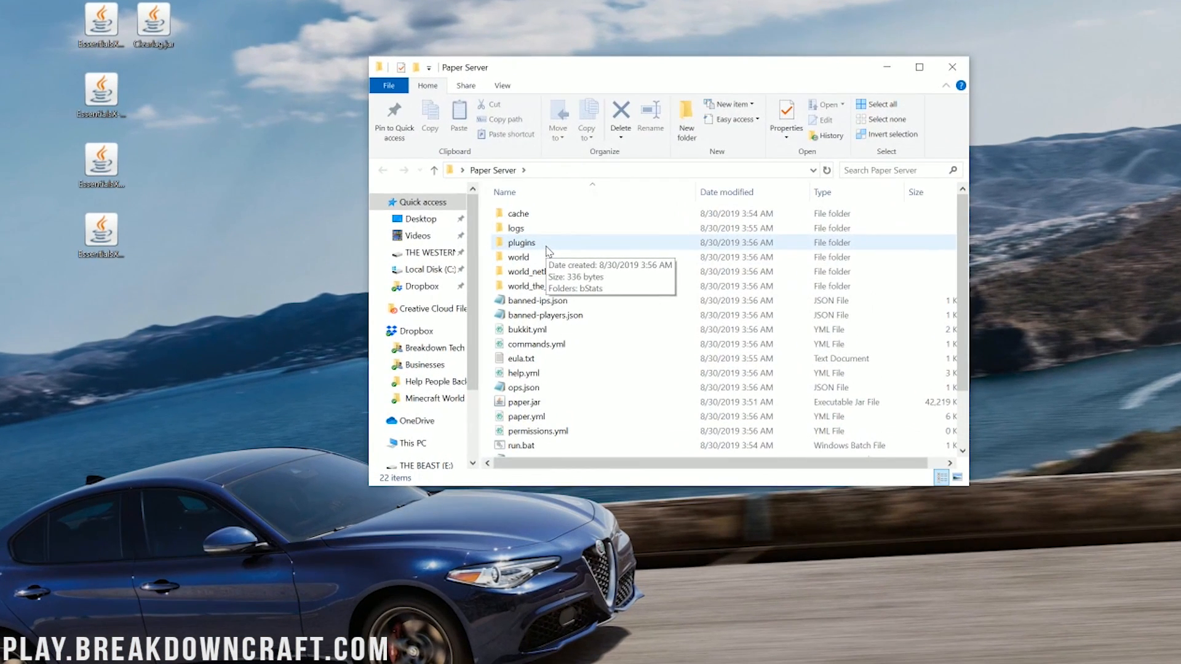
double_click(522, 243)
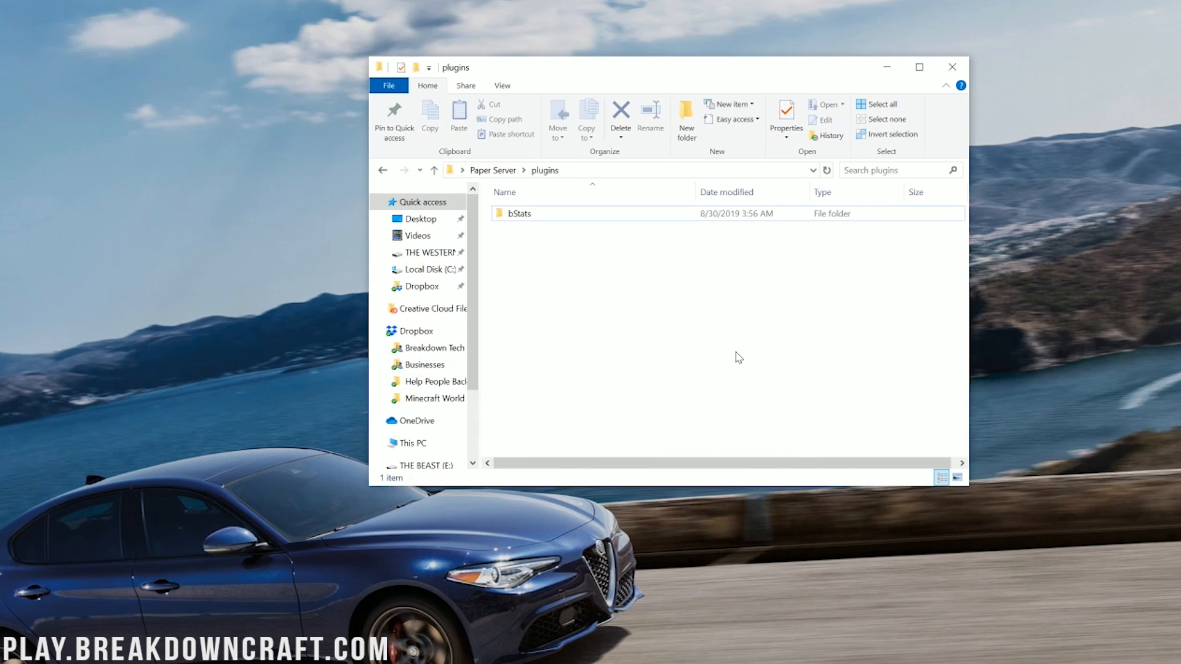
Step: Place the plugin jars in the plugins folder and start the server via run.bat
left_click(492, 169)
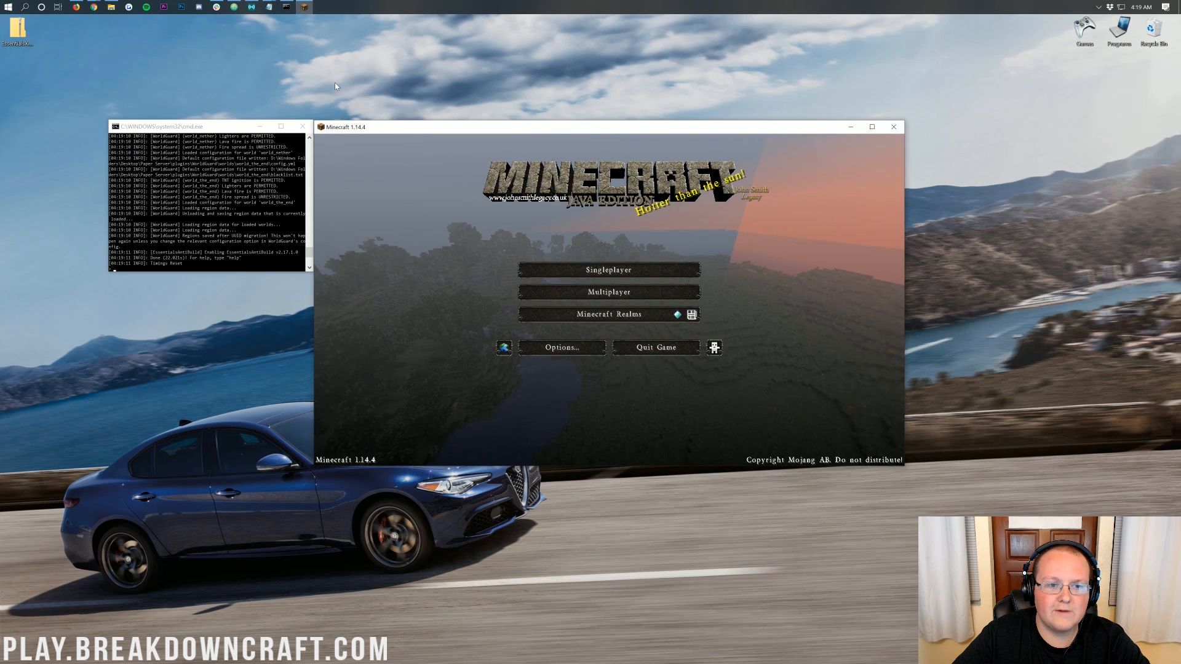
Step: Choose Multiplayer on the Minecraft 1.14.4 title screen
left_click(607, 291)
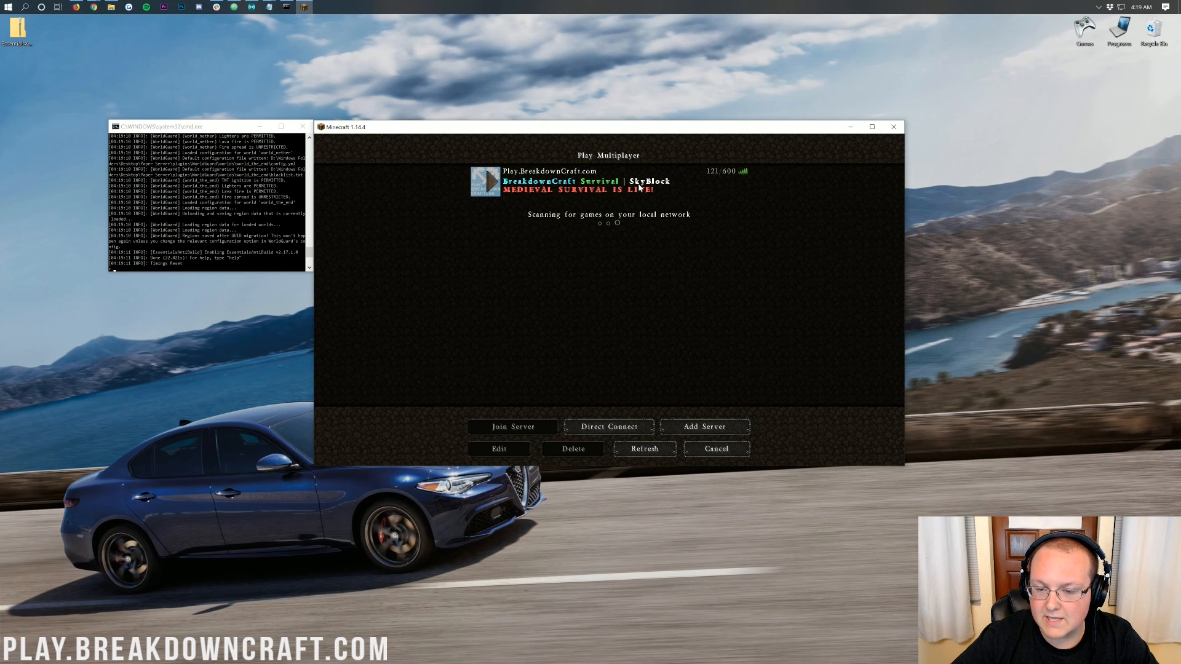
mouse_move(716, 180)
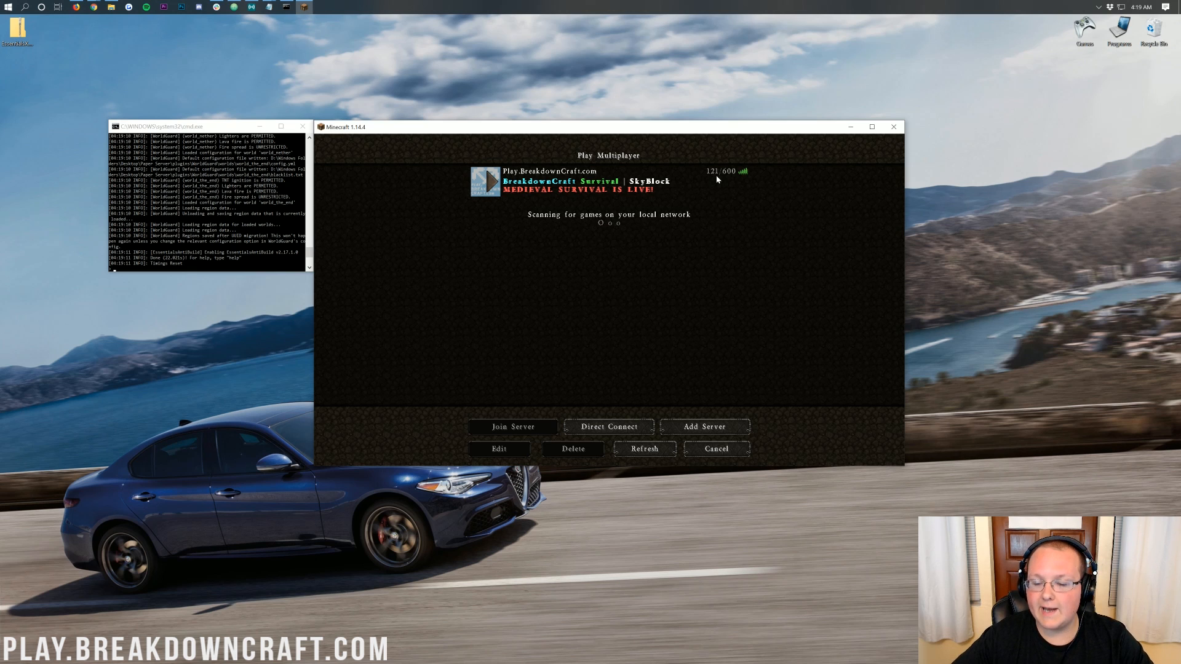
mouse_move(574, 354)
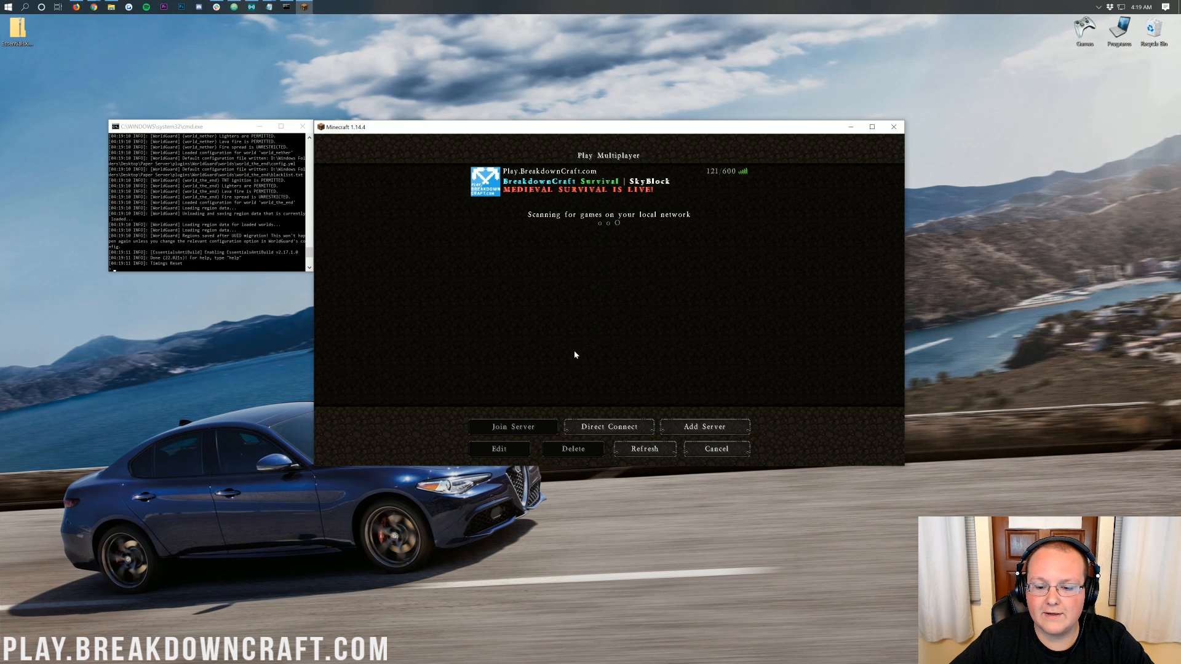
mouse_move(608, 414)
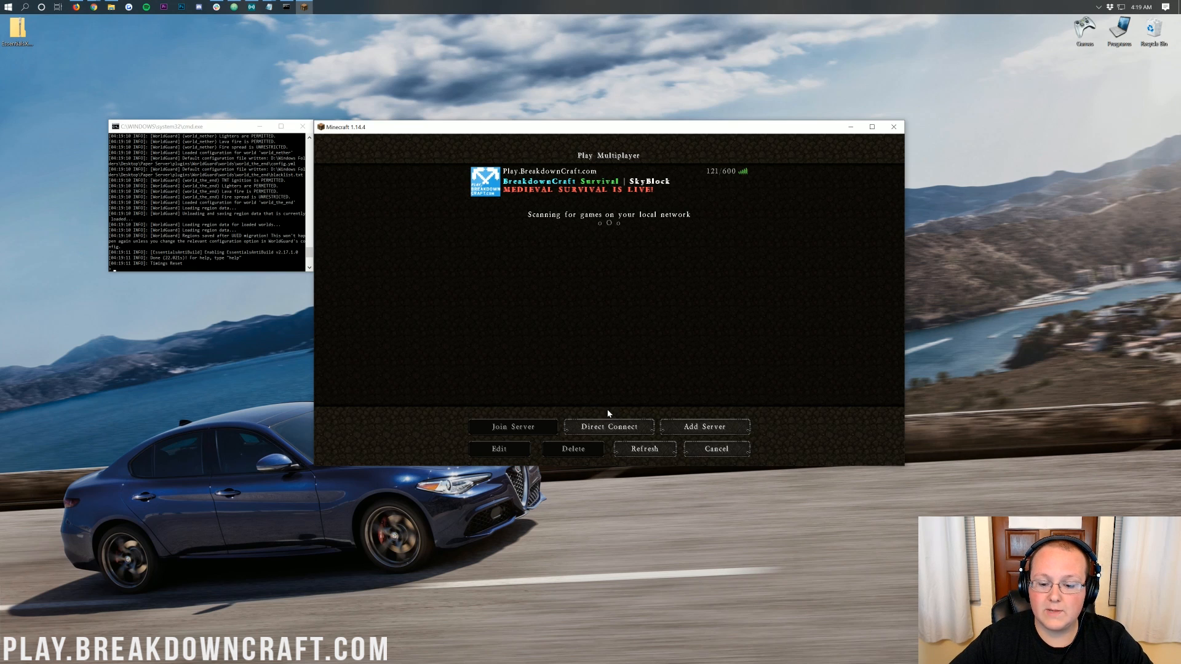
Step: Direct-connect to localhost and return to the game on the Paper server
left_click(511, 427)
type("op nicsgames")
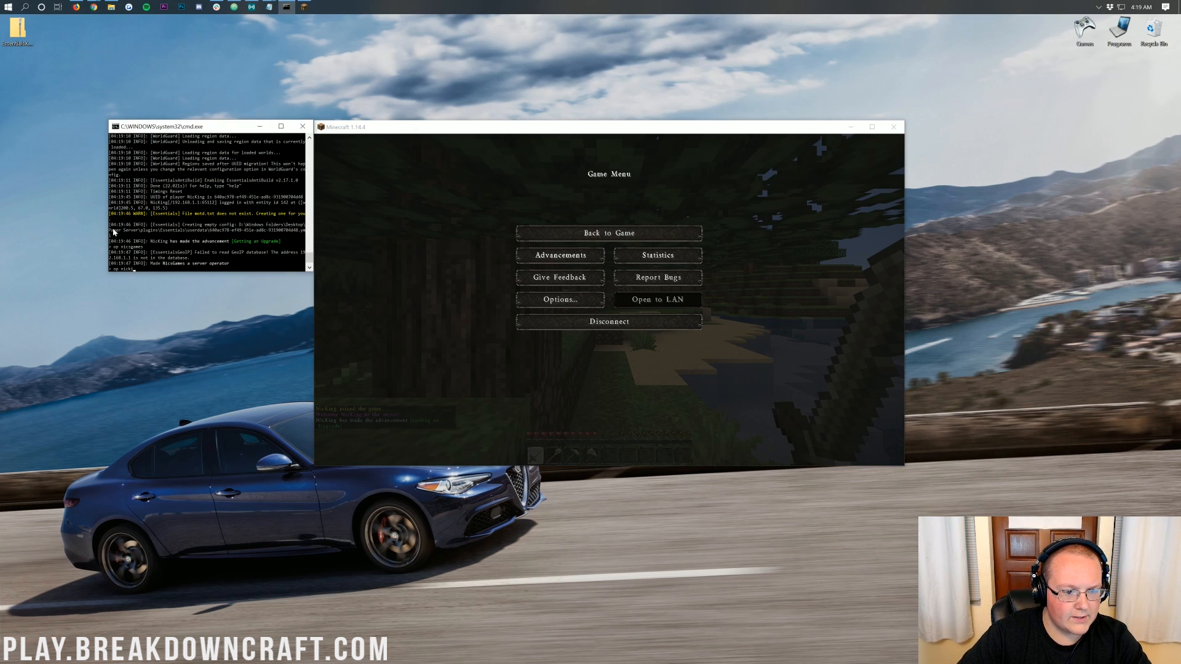
left_click(607, 233)
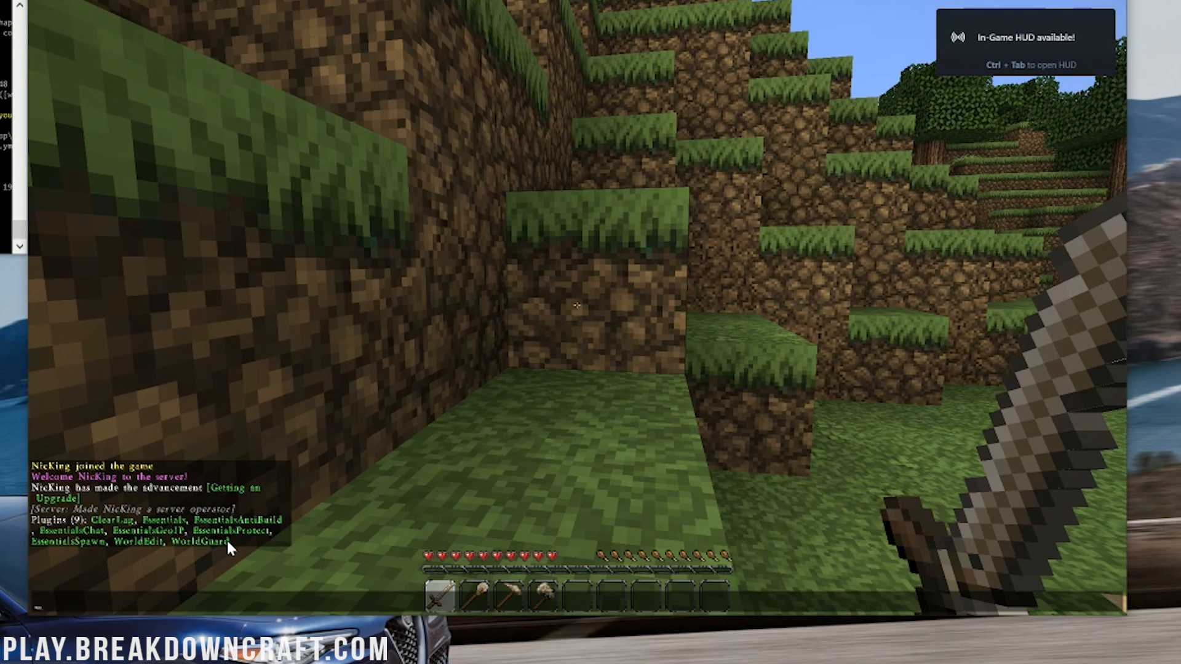
mouse_move(185, 553)
type("/essentials re")
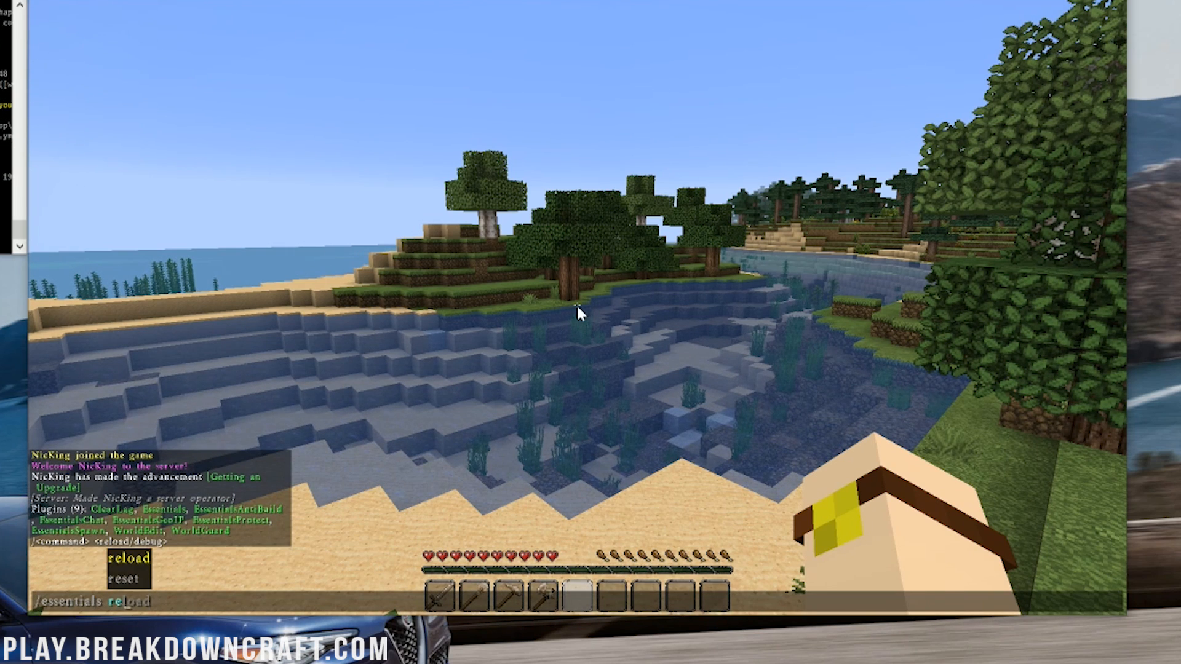
Step: Run /essentials reload in chat after checking /pl, before switching to creative with /gmc
key("Return")
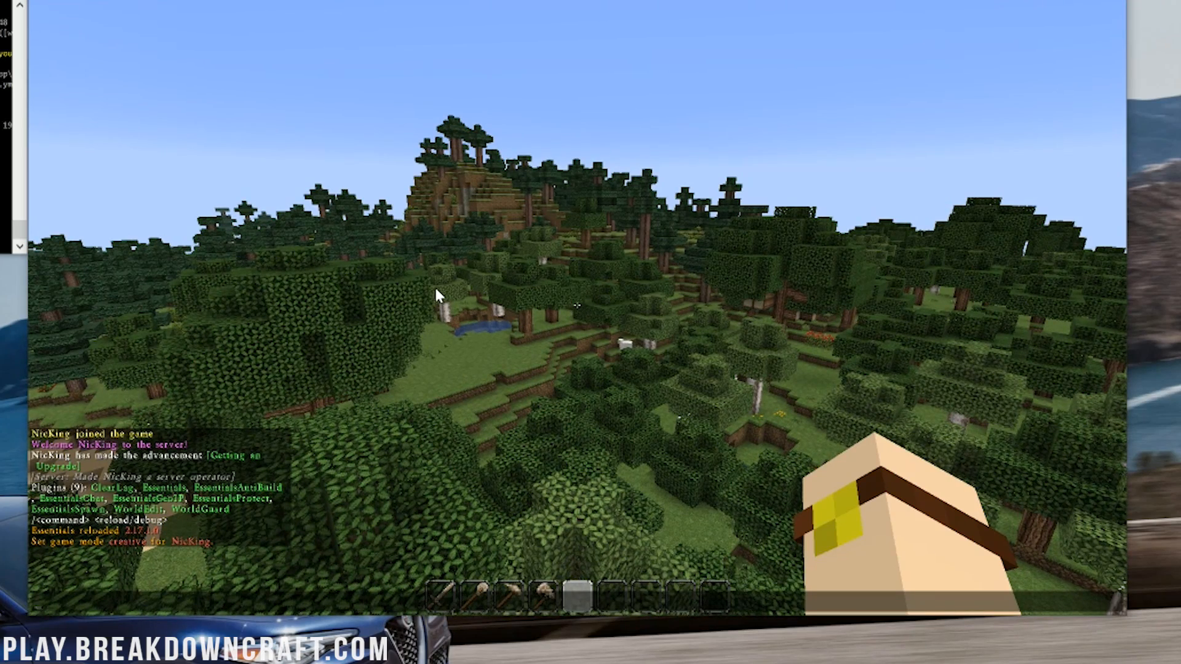
Step: Get the WorldEdit wand, fill the selection with diamond blocks, create region 'test' and run /lagg check
type("/wand")
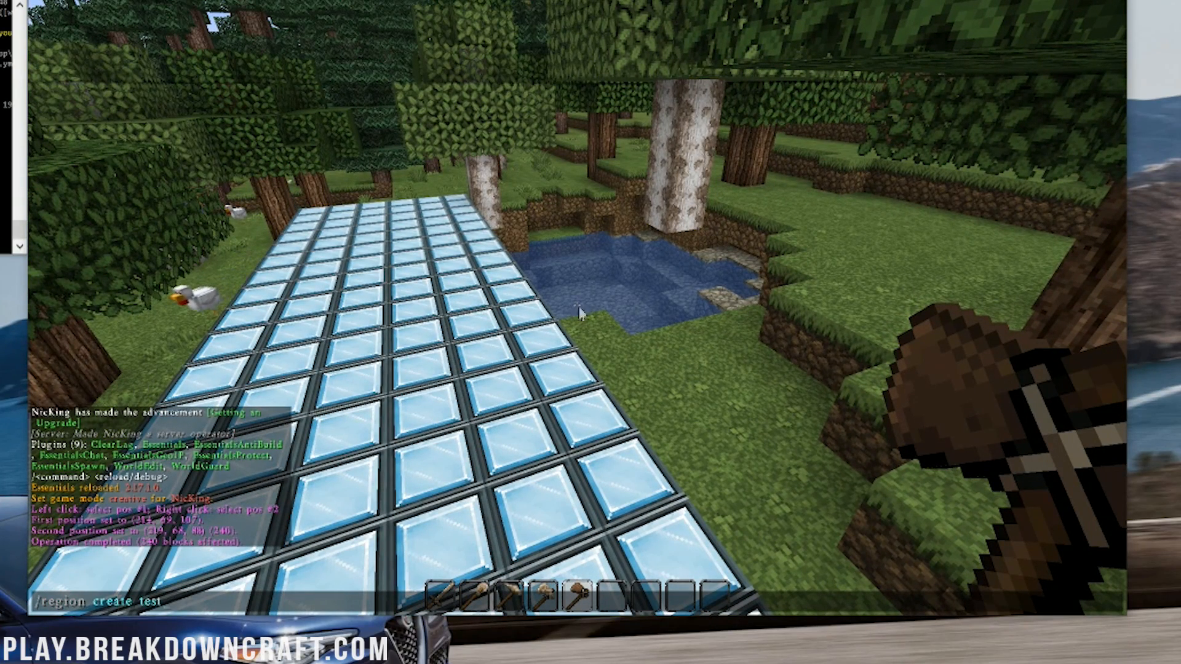
key("Return")
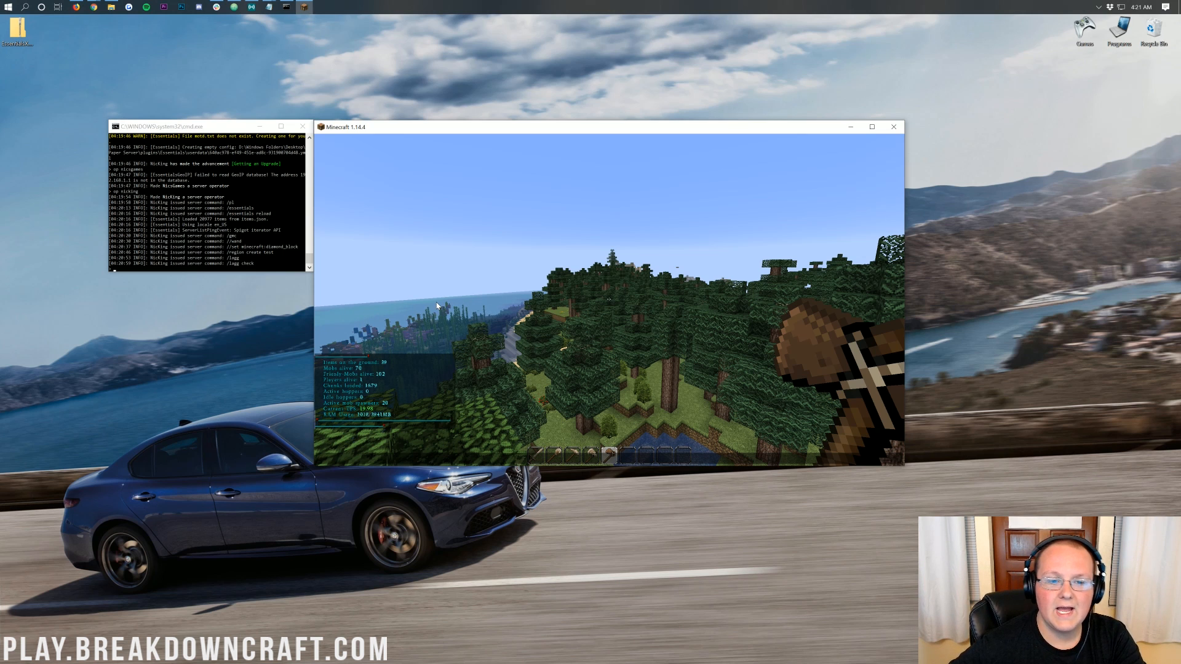
Step: Show the world seed in chat with /seed
scroll("down", 3)
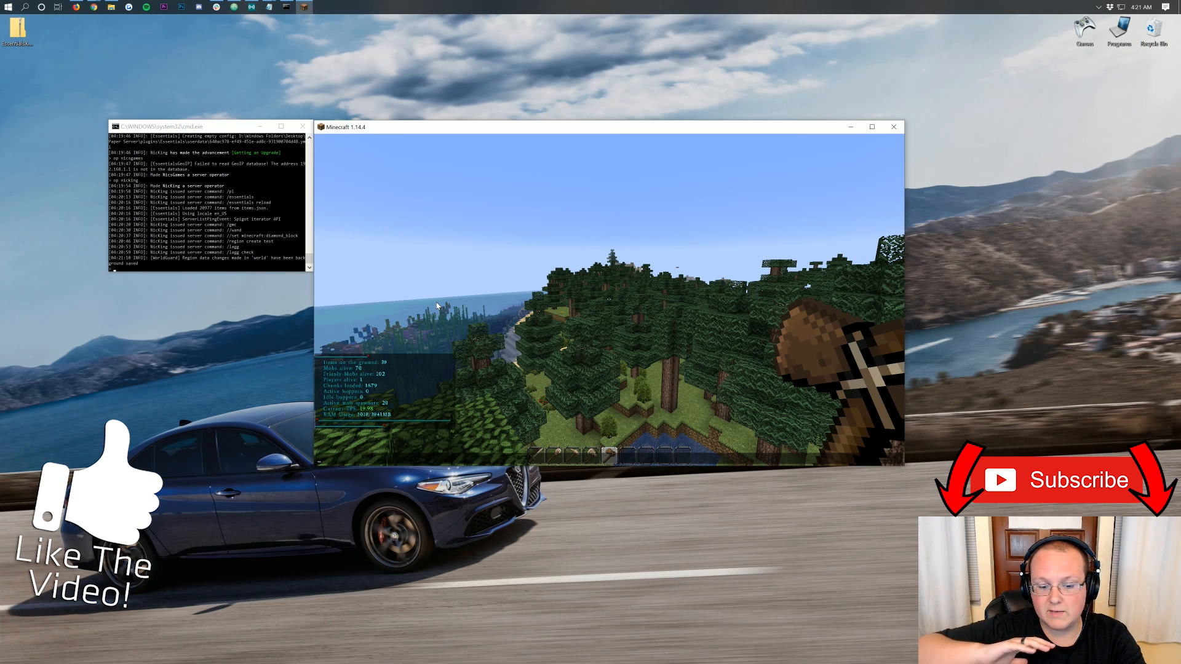
mouse_move(374, 327)
type("/se")
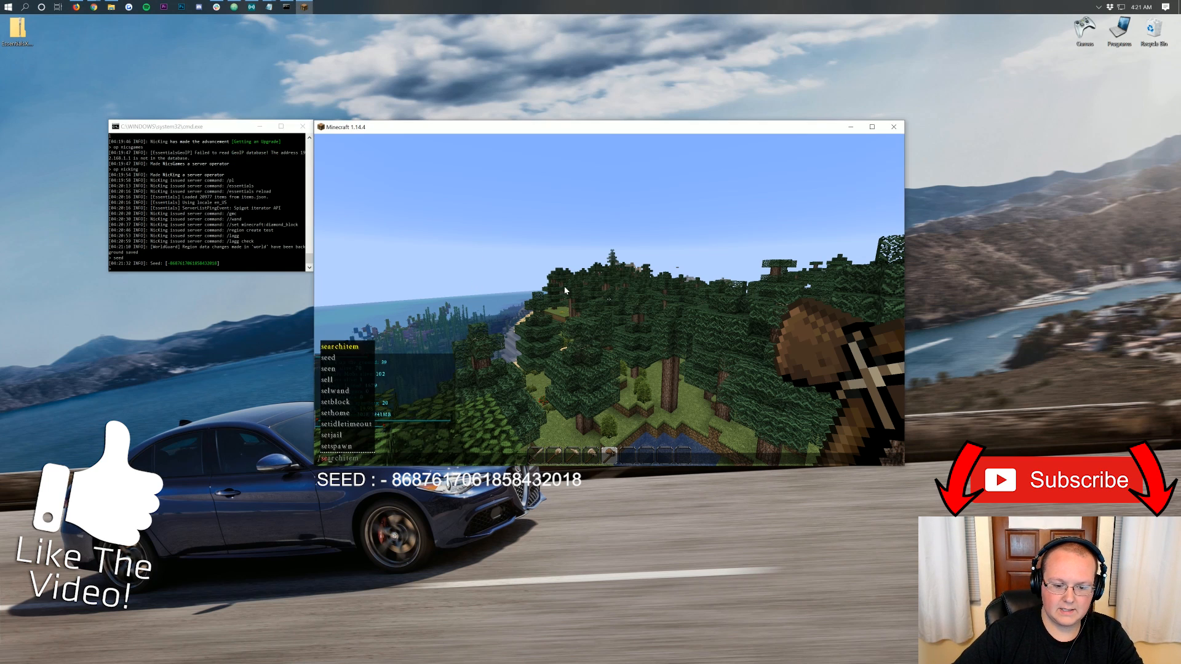
key("Return")
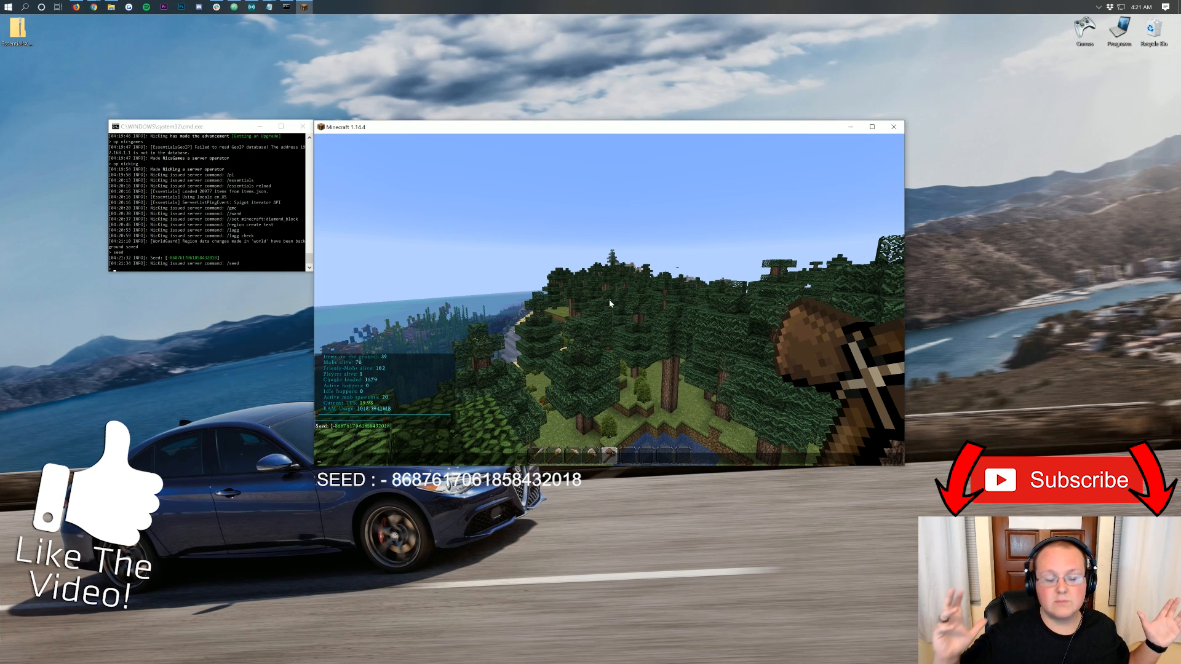